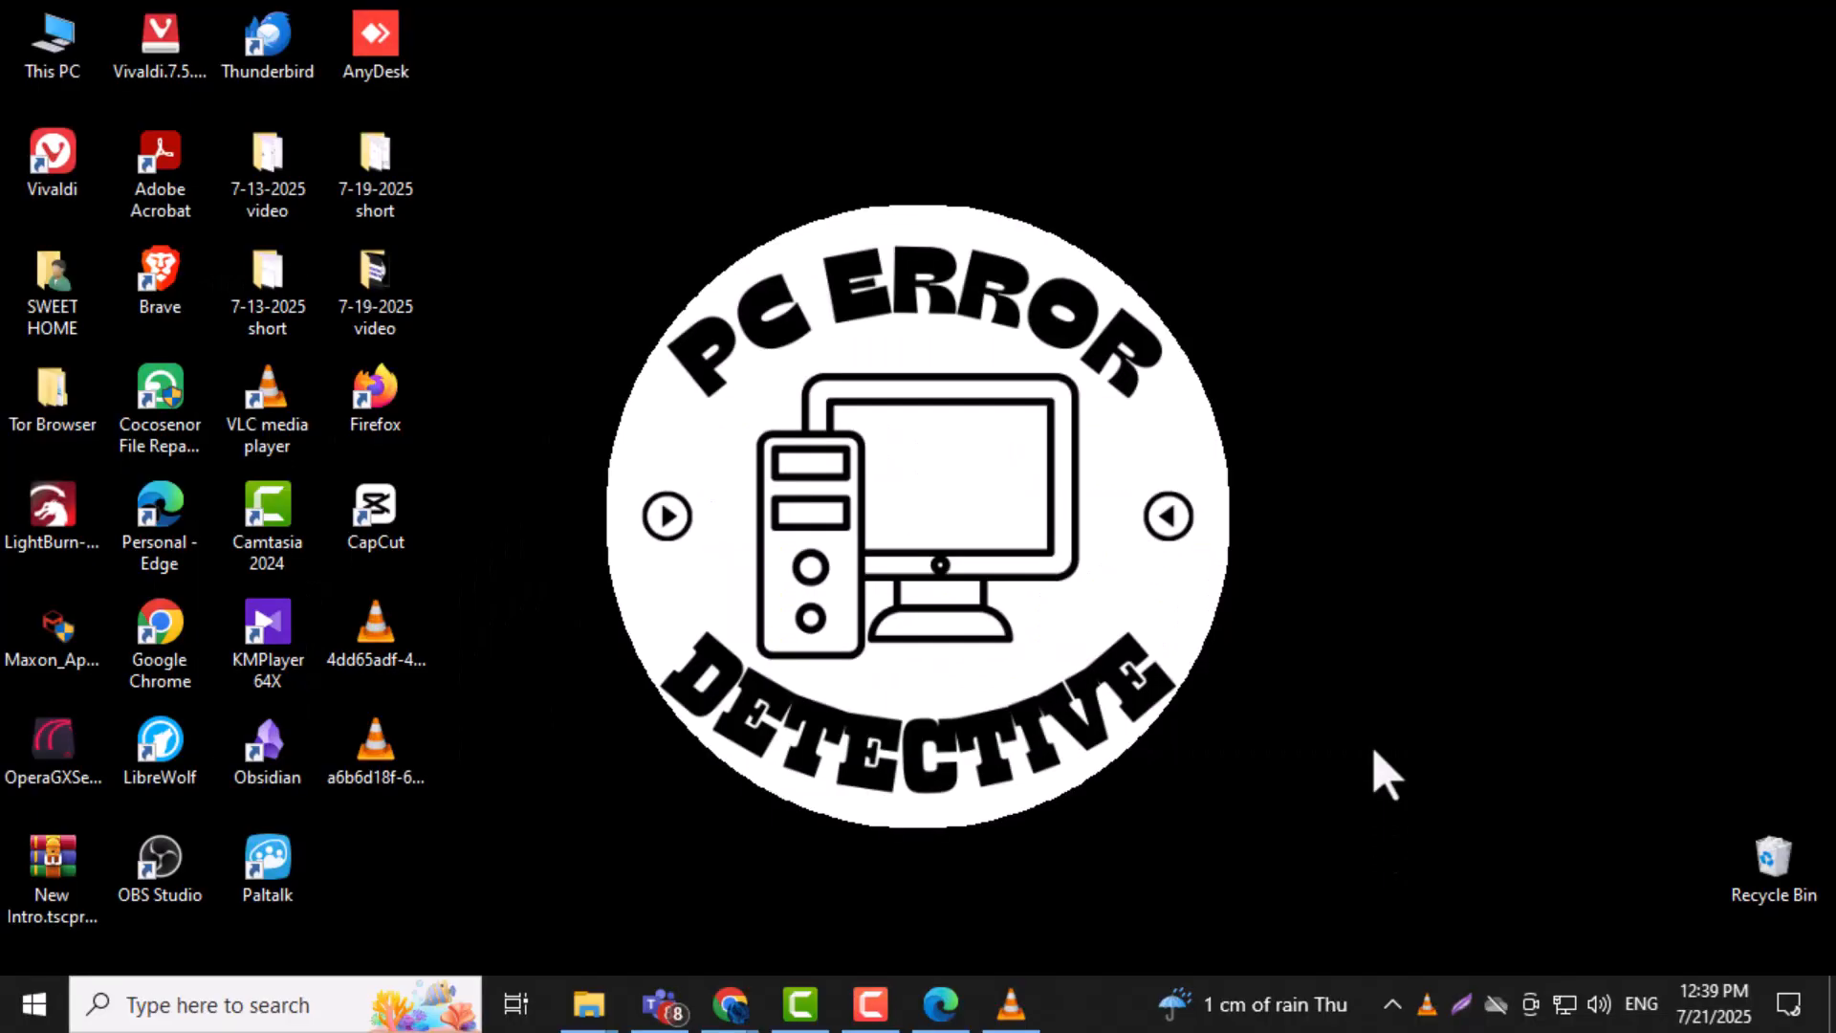
pyautogui.moveTo(943, 1003)
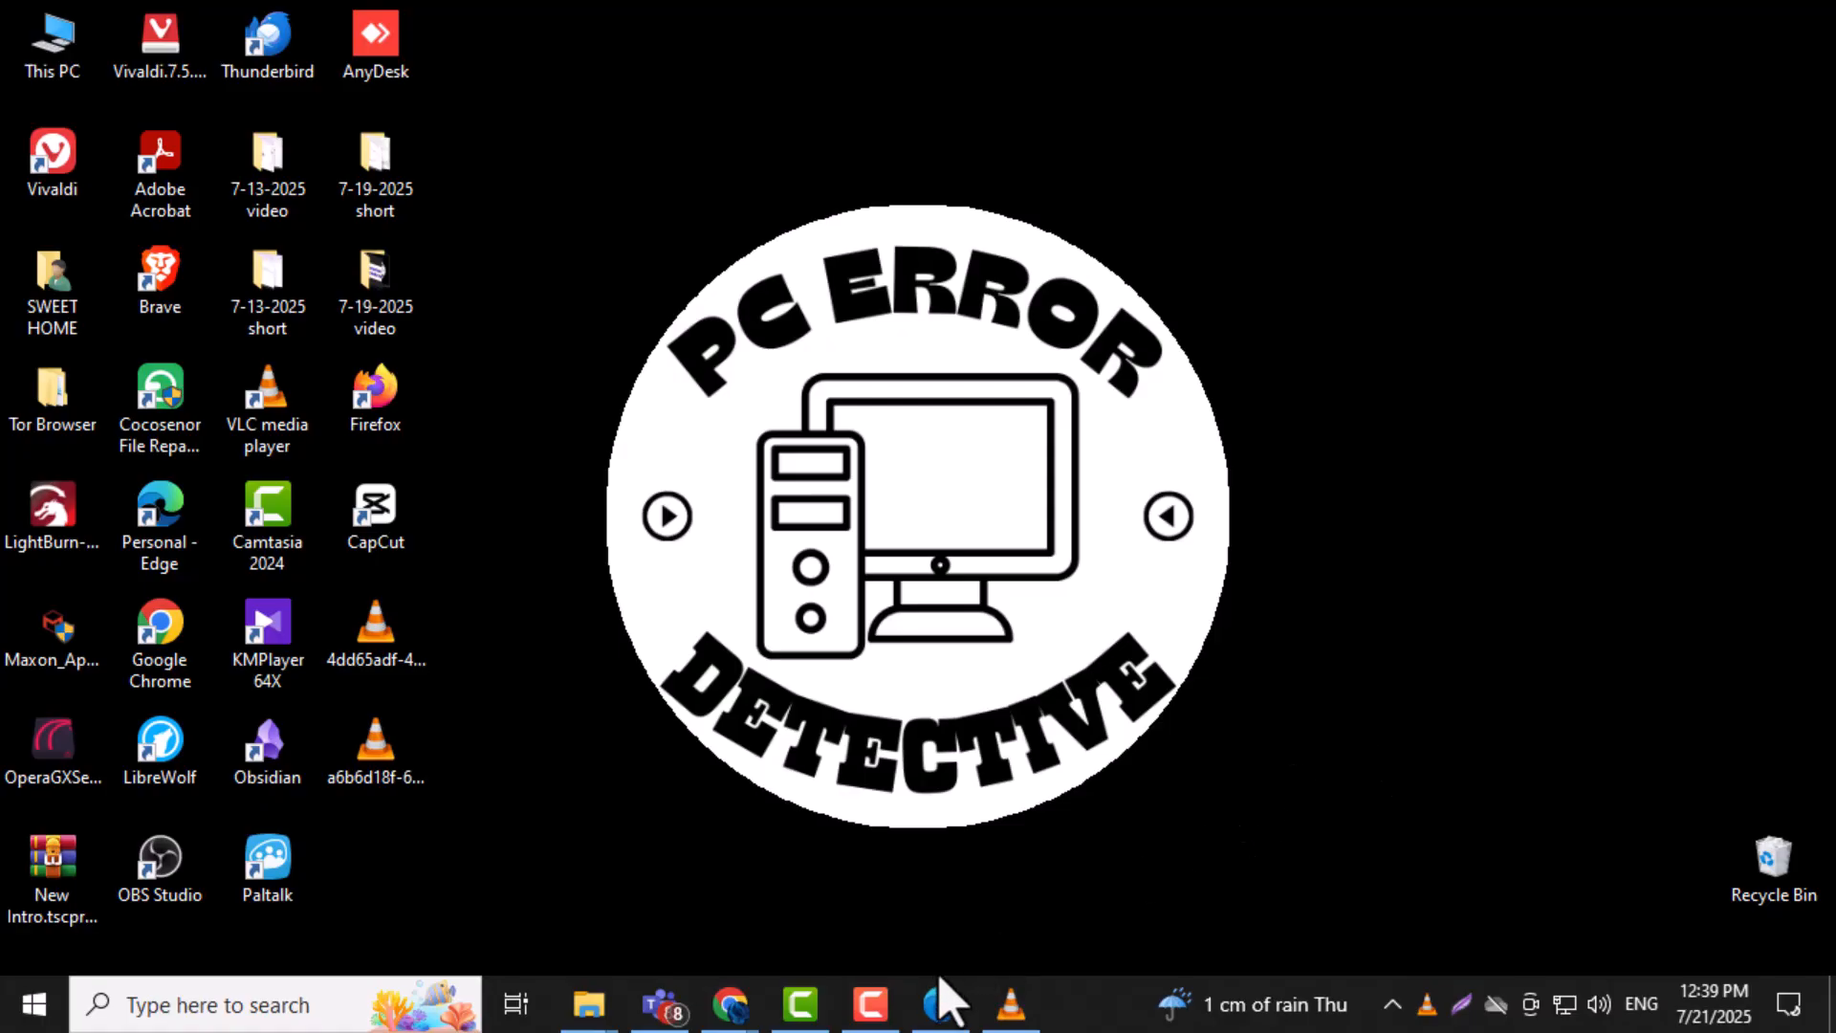
# Step: Launch Microsoft Edge from the taskbar and show its Settings and more menu
pyautogui.click(1721, 104)
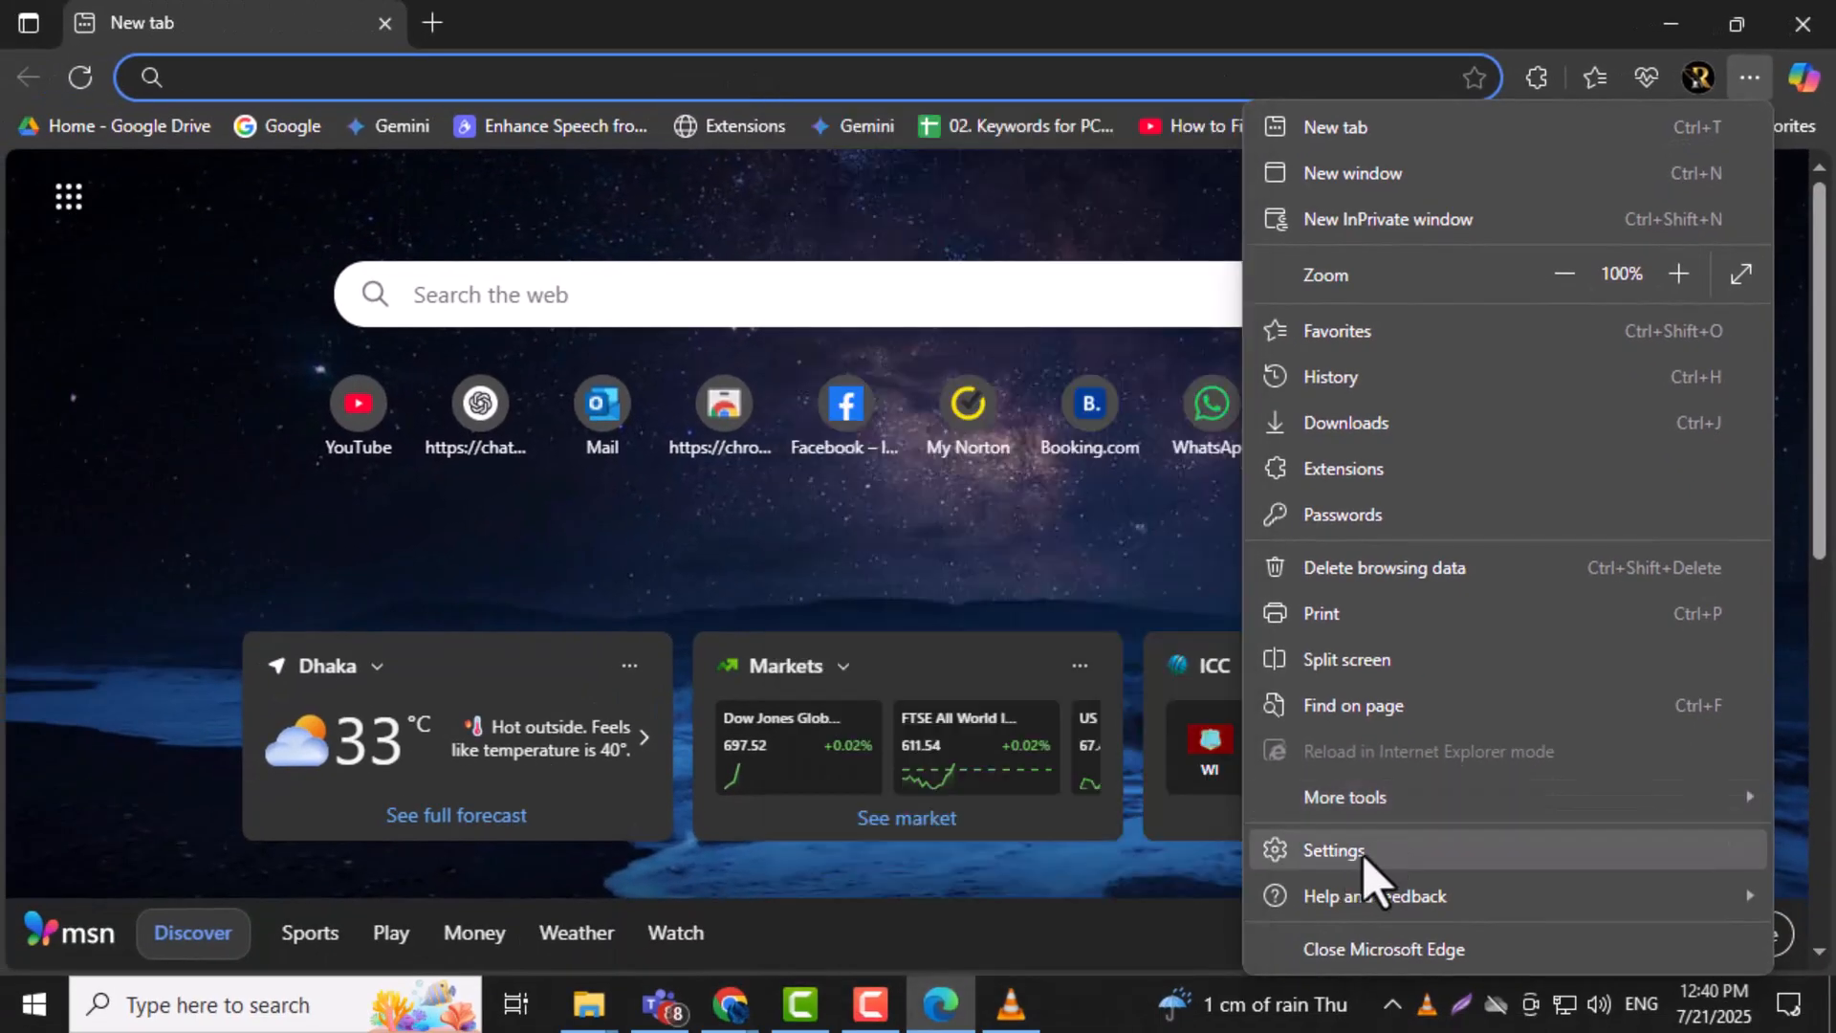
# Step: Choose Settings from the Edge menu to reach the Profiles settings page
pyautogui.click(1331, 850)
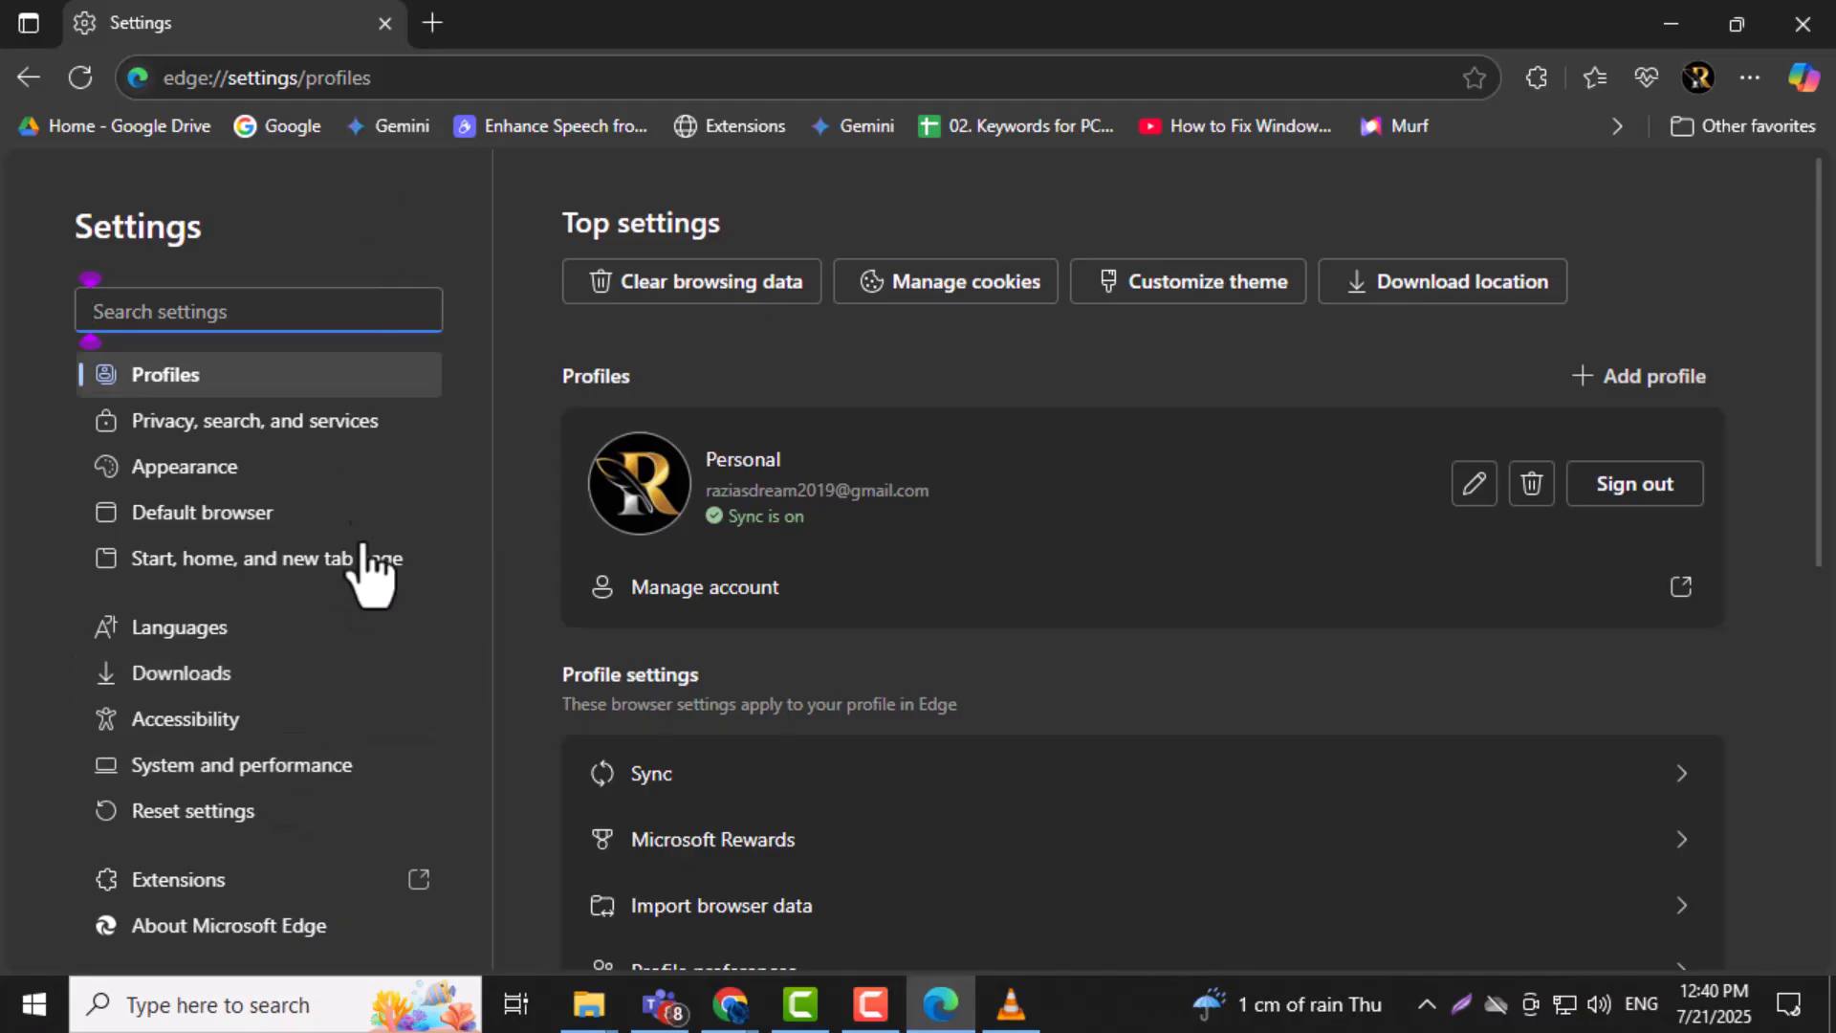
pyautogui.moveTo(468, 574)
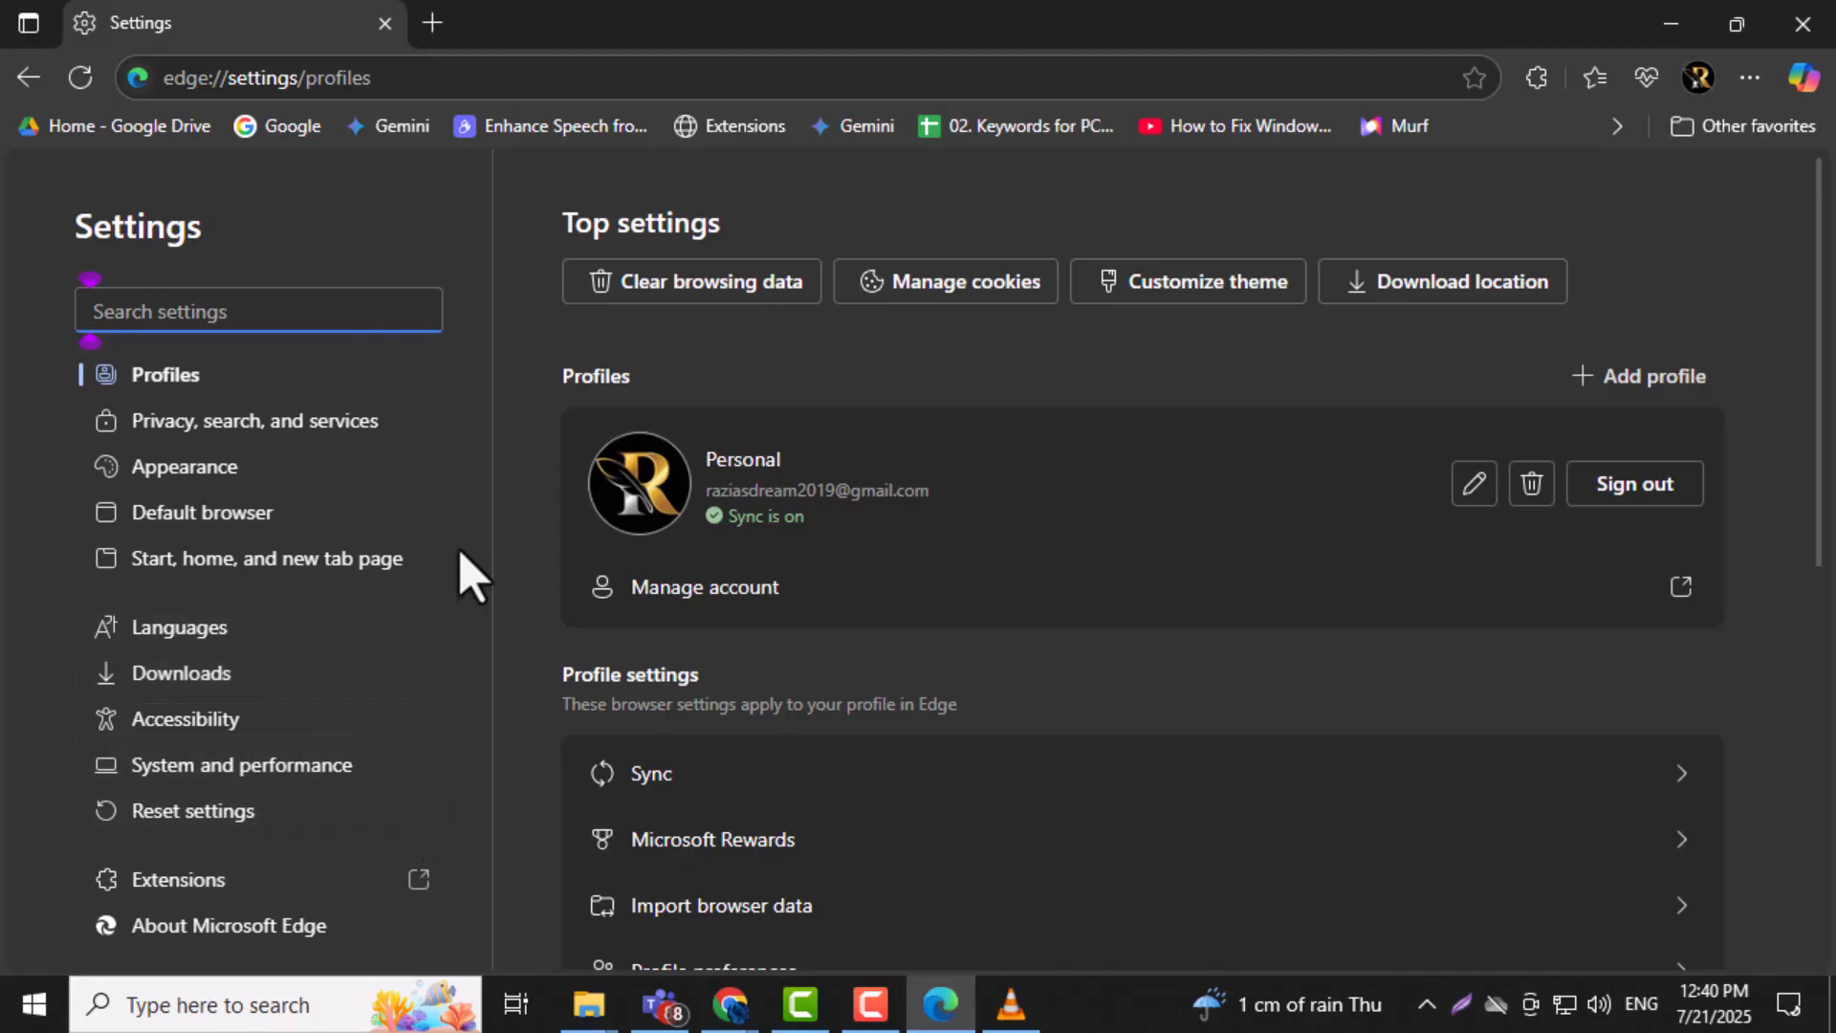
pyautogui.moveTo(202, 511)
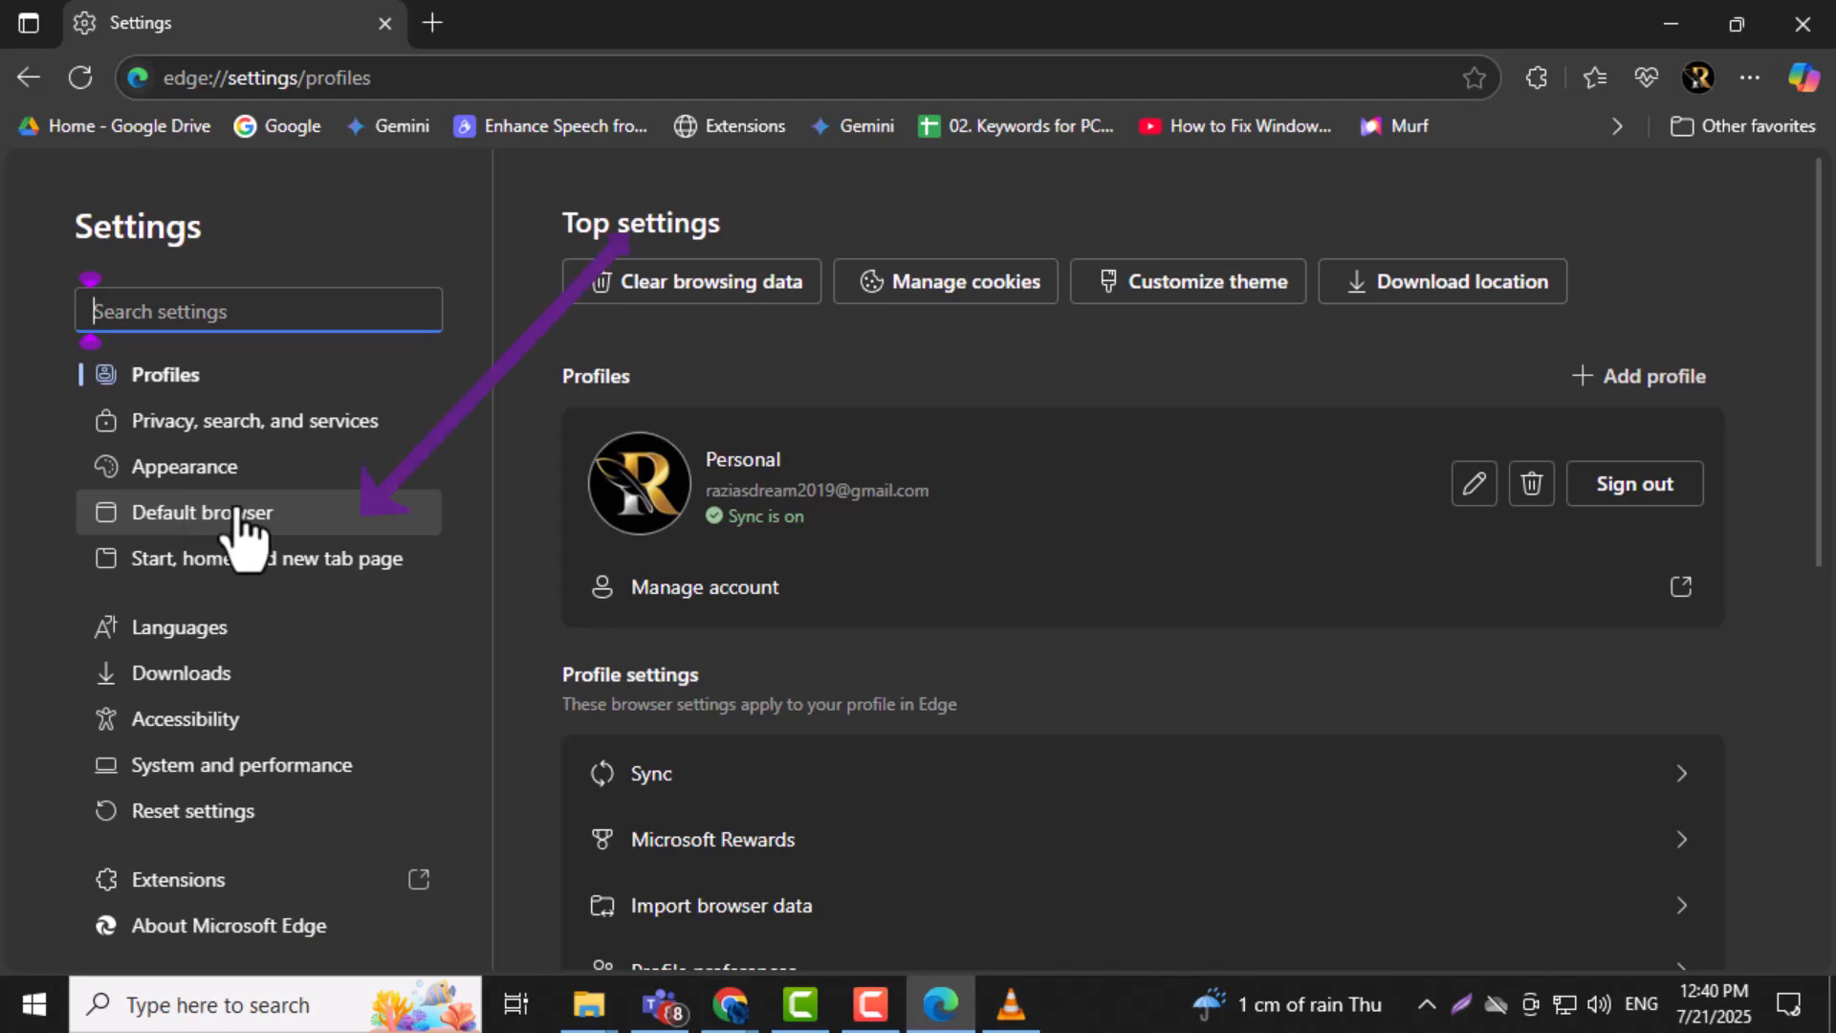
# Step: In Default browser settings, set 'Allow sites to be reloaded in Internet Explorer mode' to Allow
pyautogui.click(207, 511)
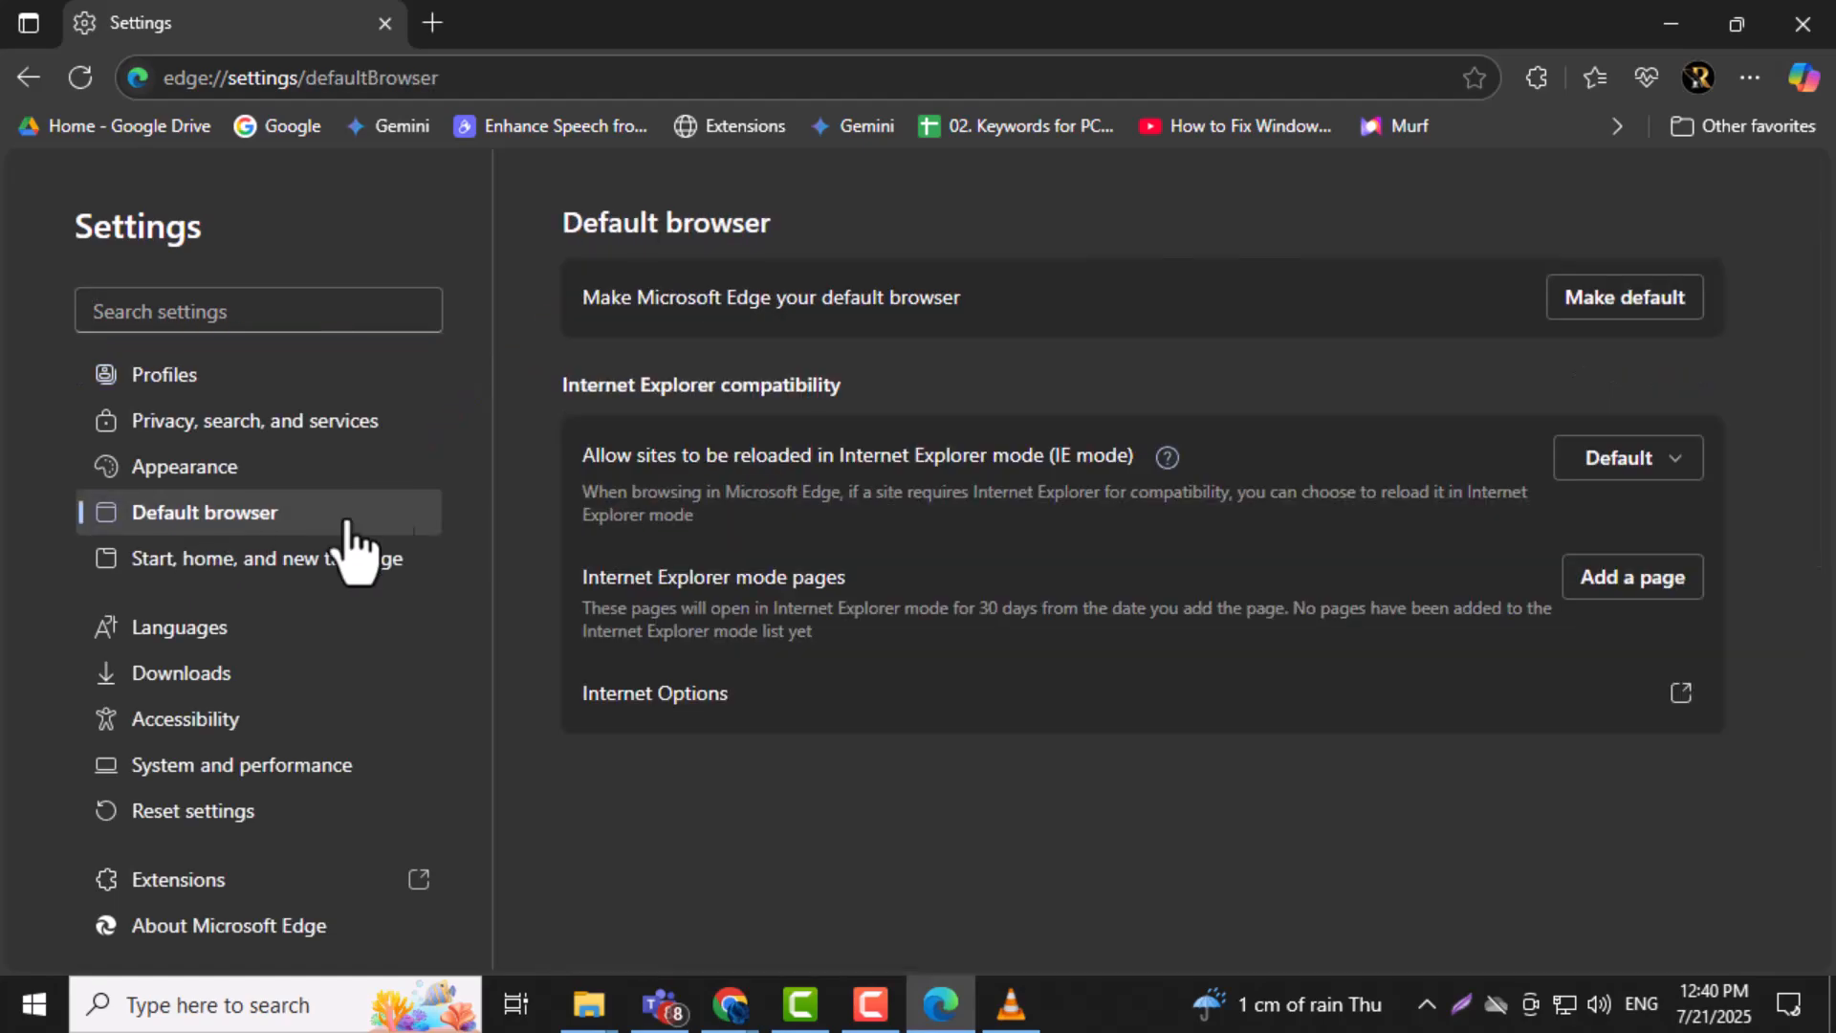
pyautogui.moveTo(1339, 650)
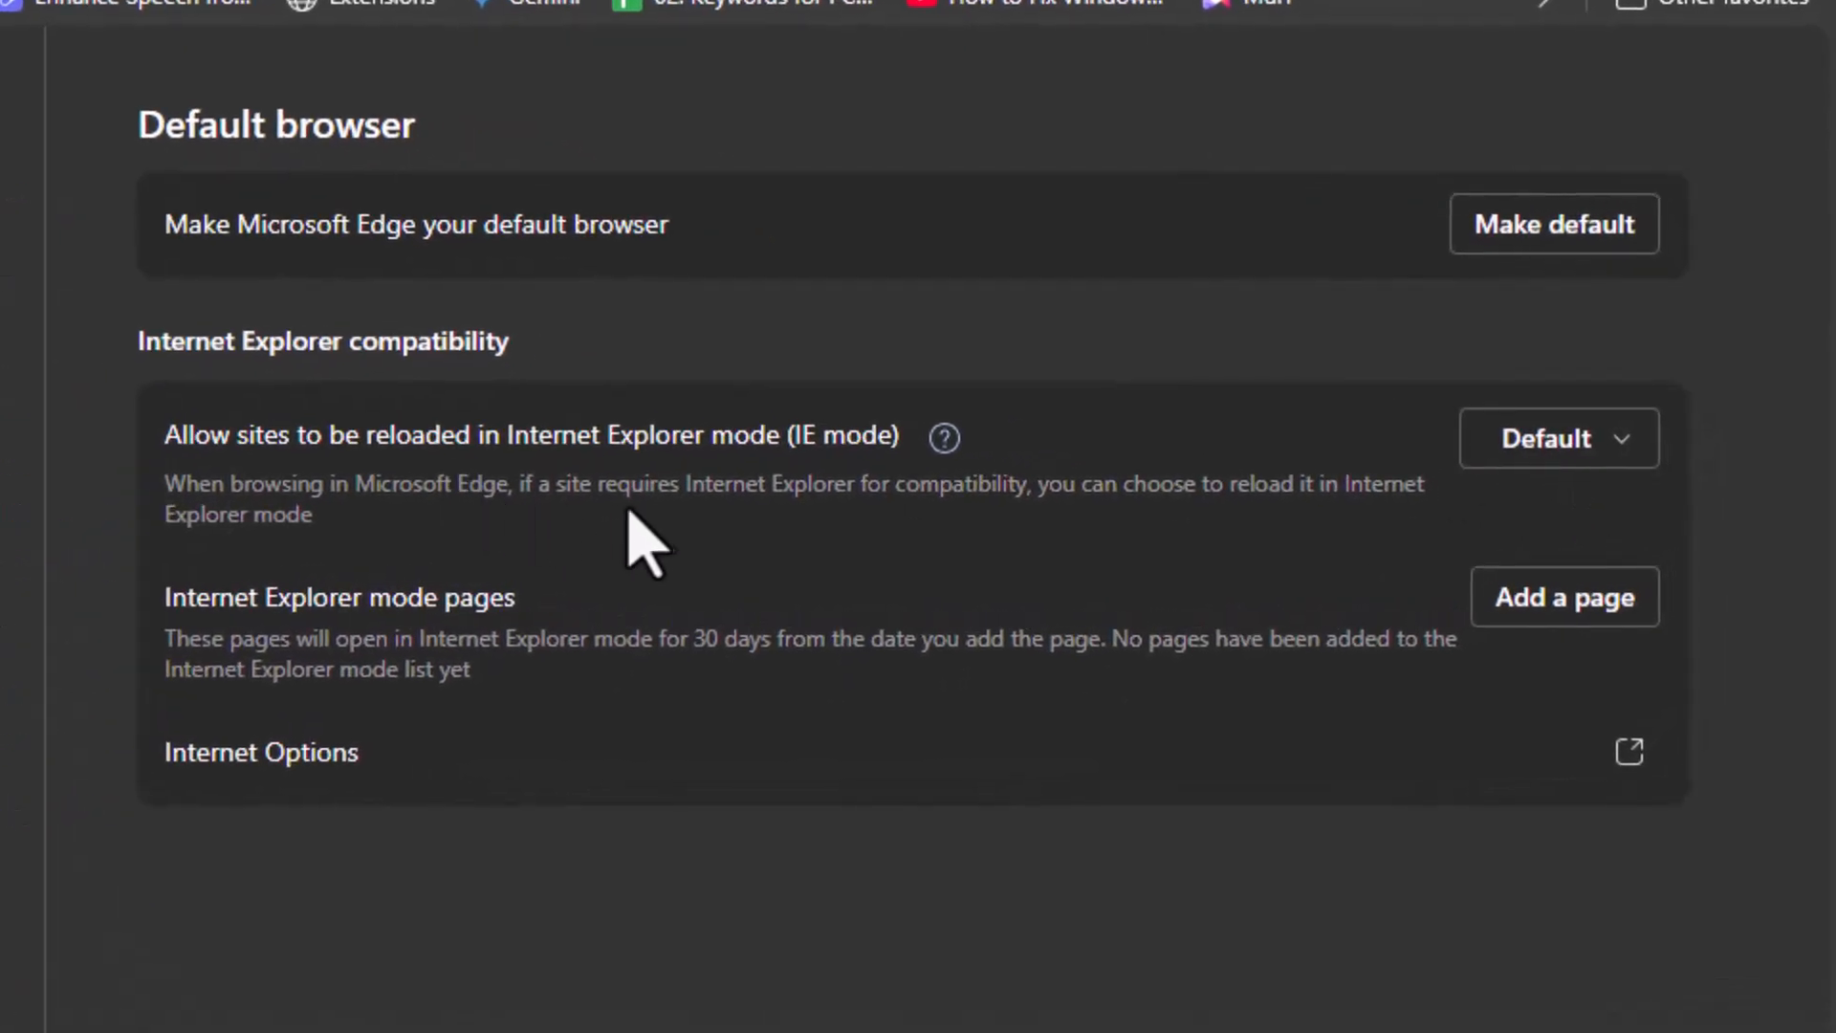
pyautogui.moveTo(772, 491)
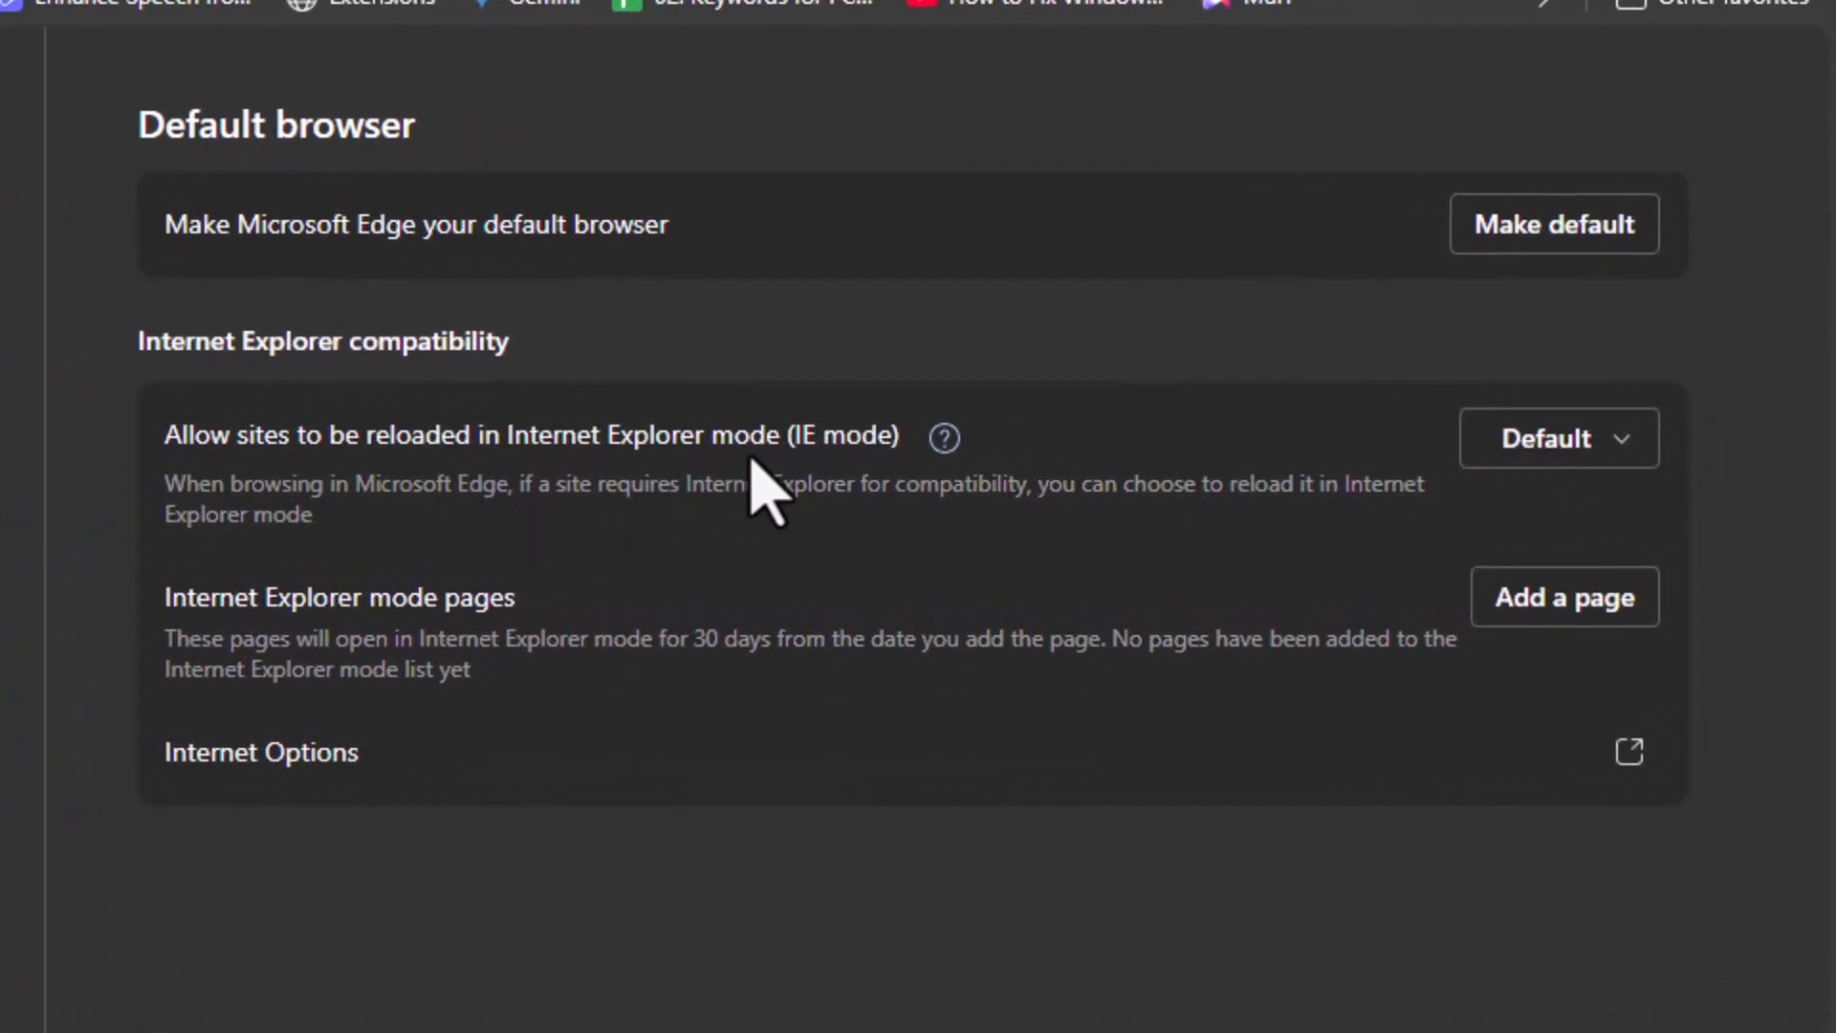
pyautogui.moveTo(299, 480)
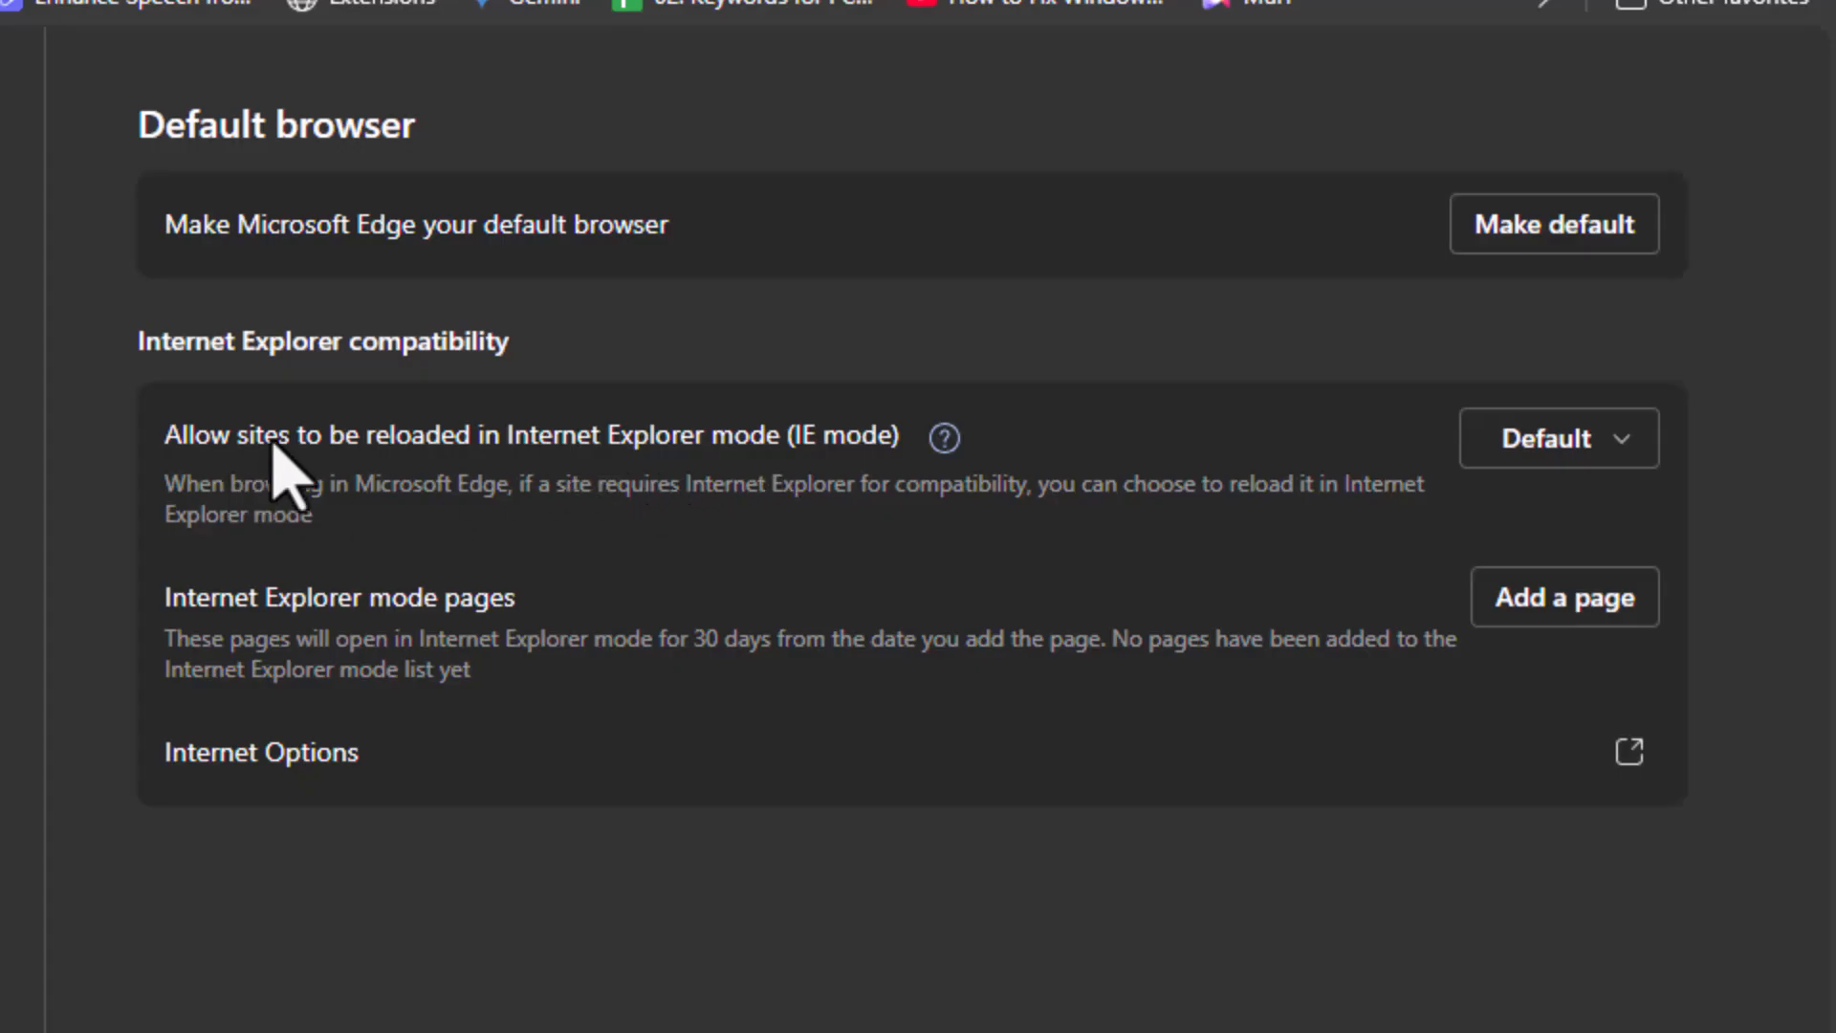
pyautogui.moveTo(750, 481)
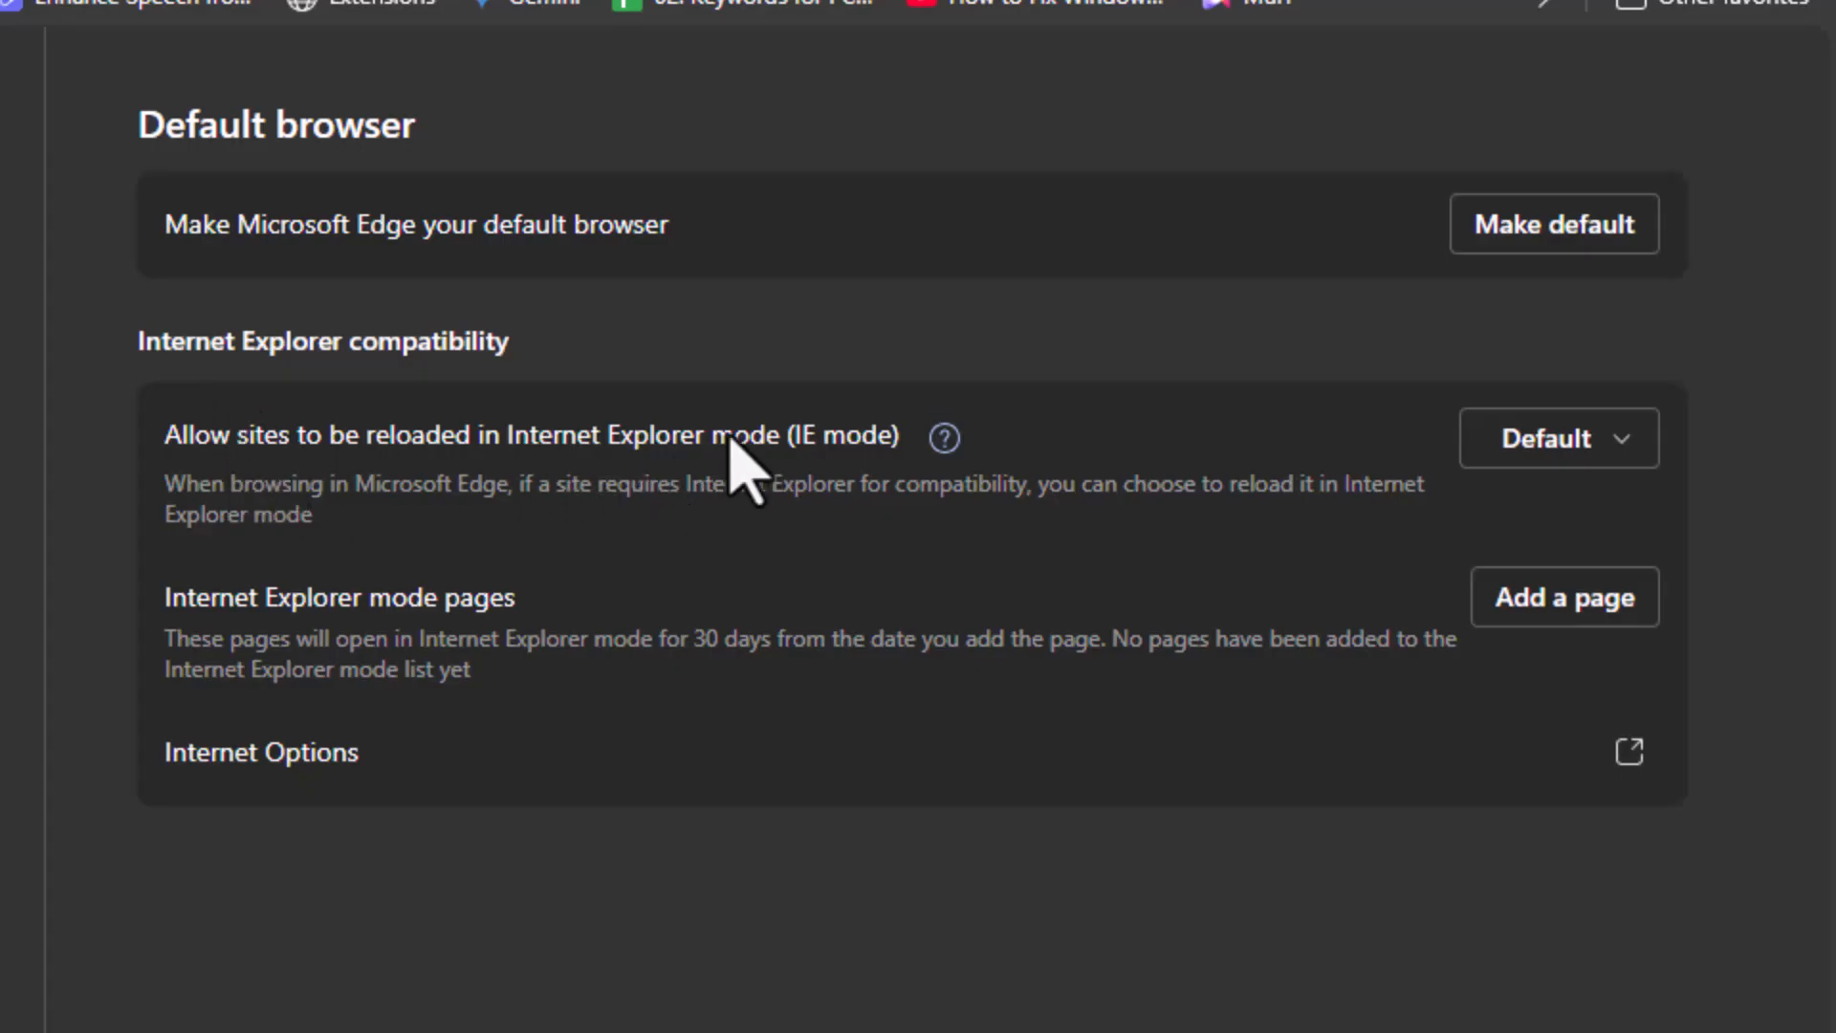
pyautogui.moveTo(1558, 439)
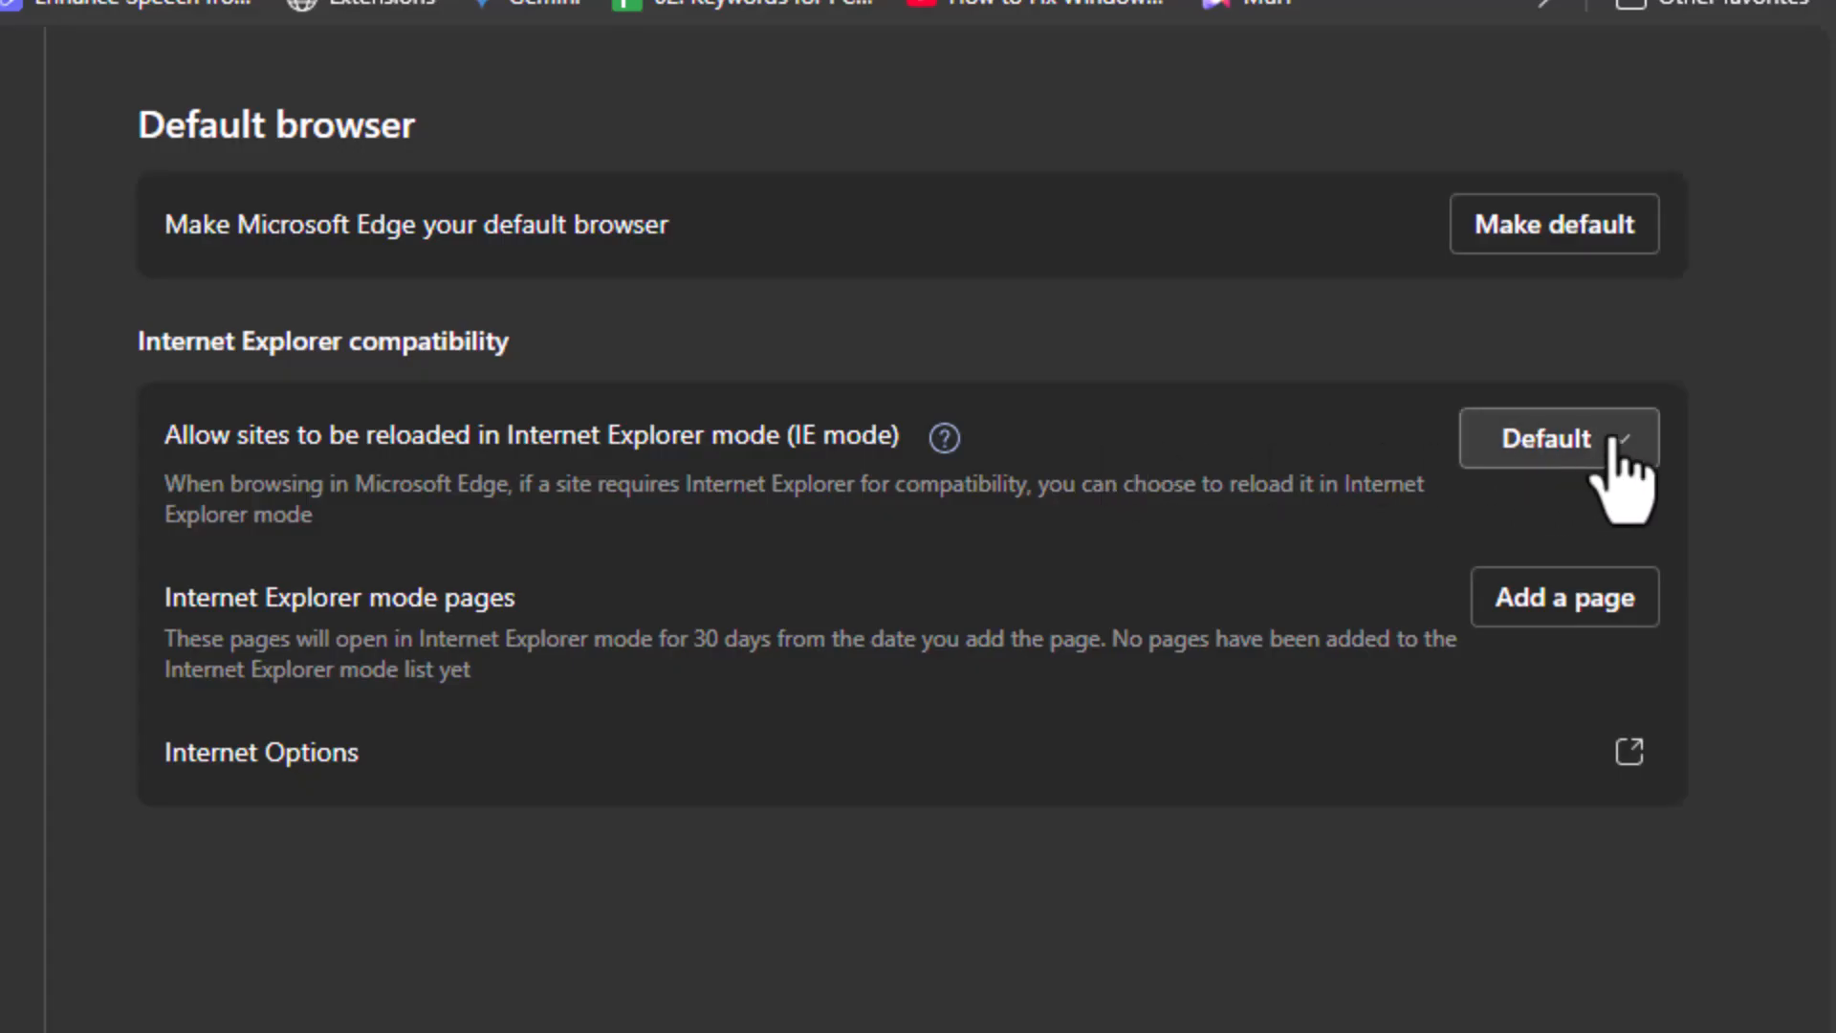
pyautogui.click(1558, 438)
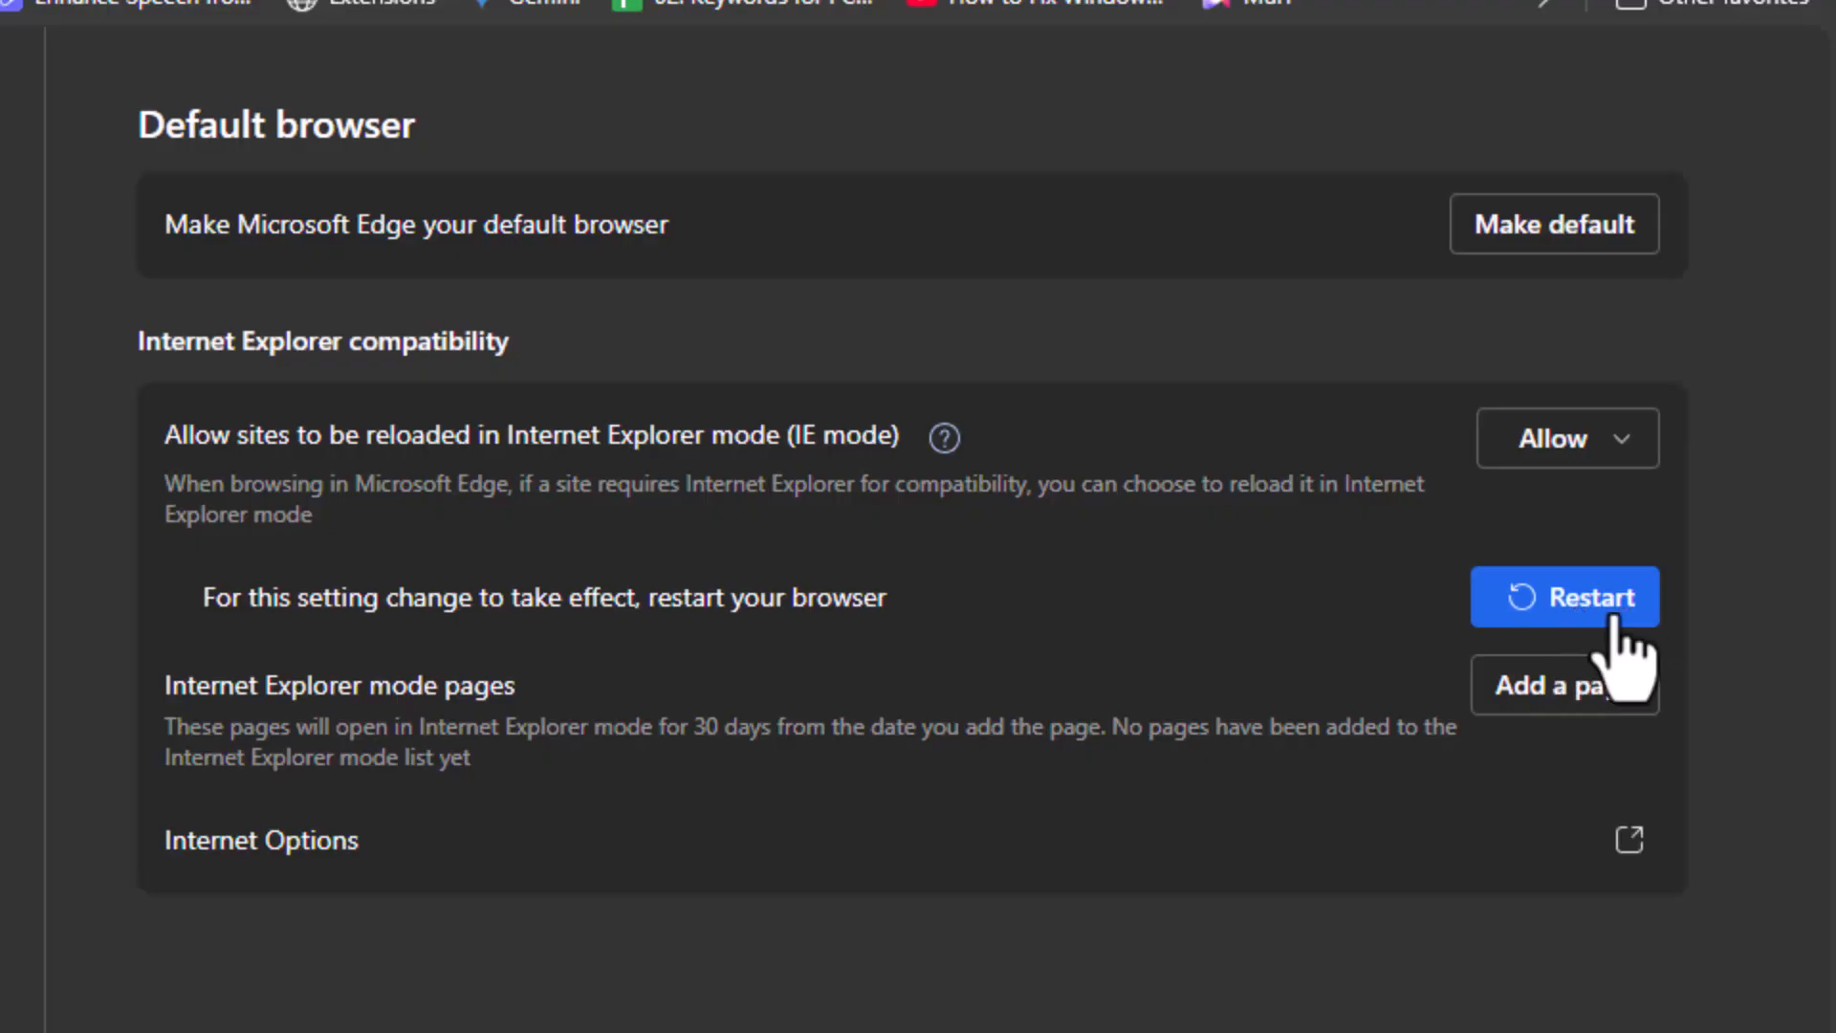
# Step: Restart Edge via the Restart button under the IE mode setting
pyautogui.click(1564, 597)
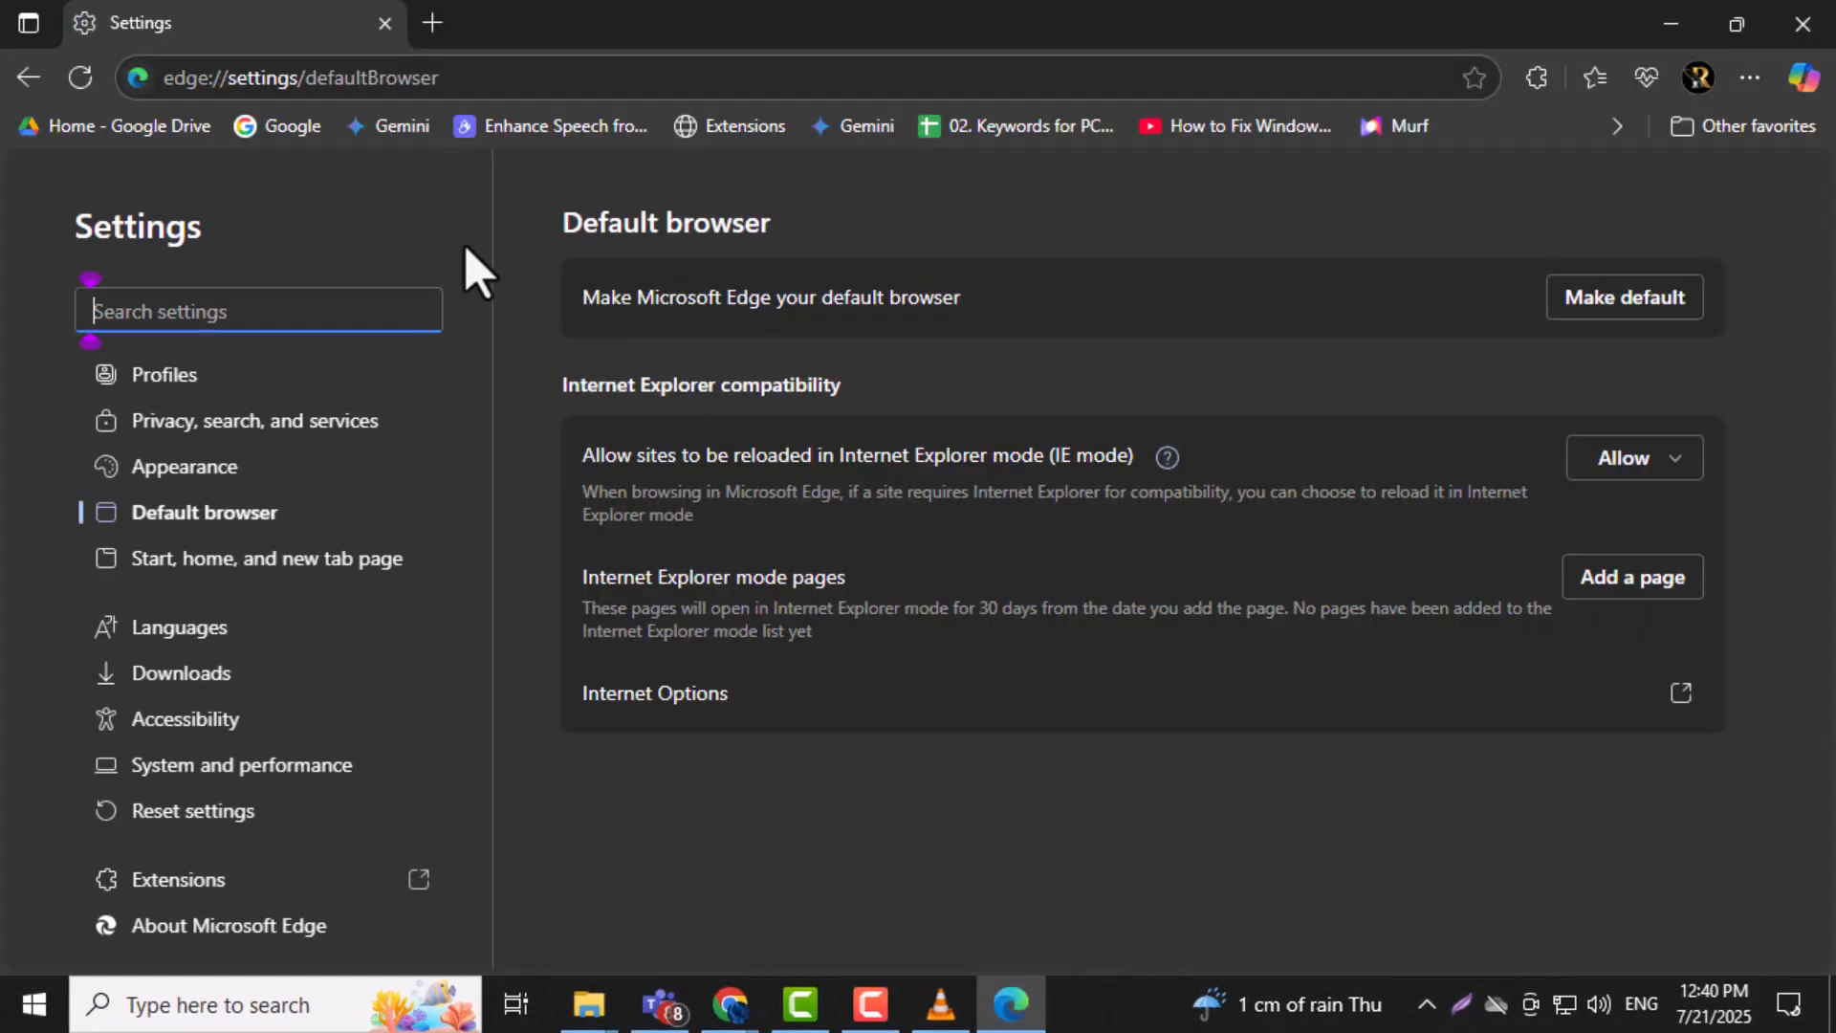
pyautogui.moveTo(1590, 506)
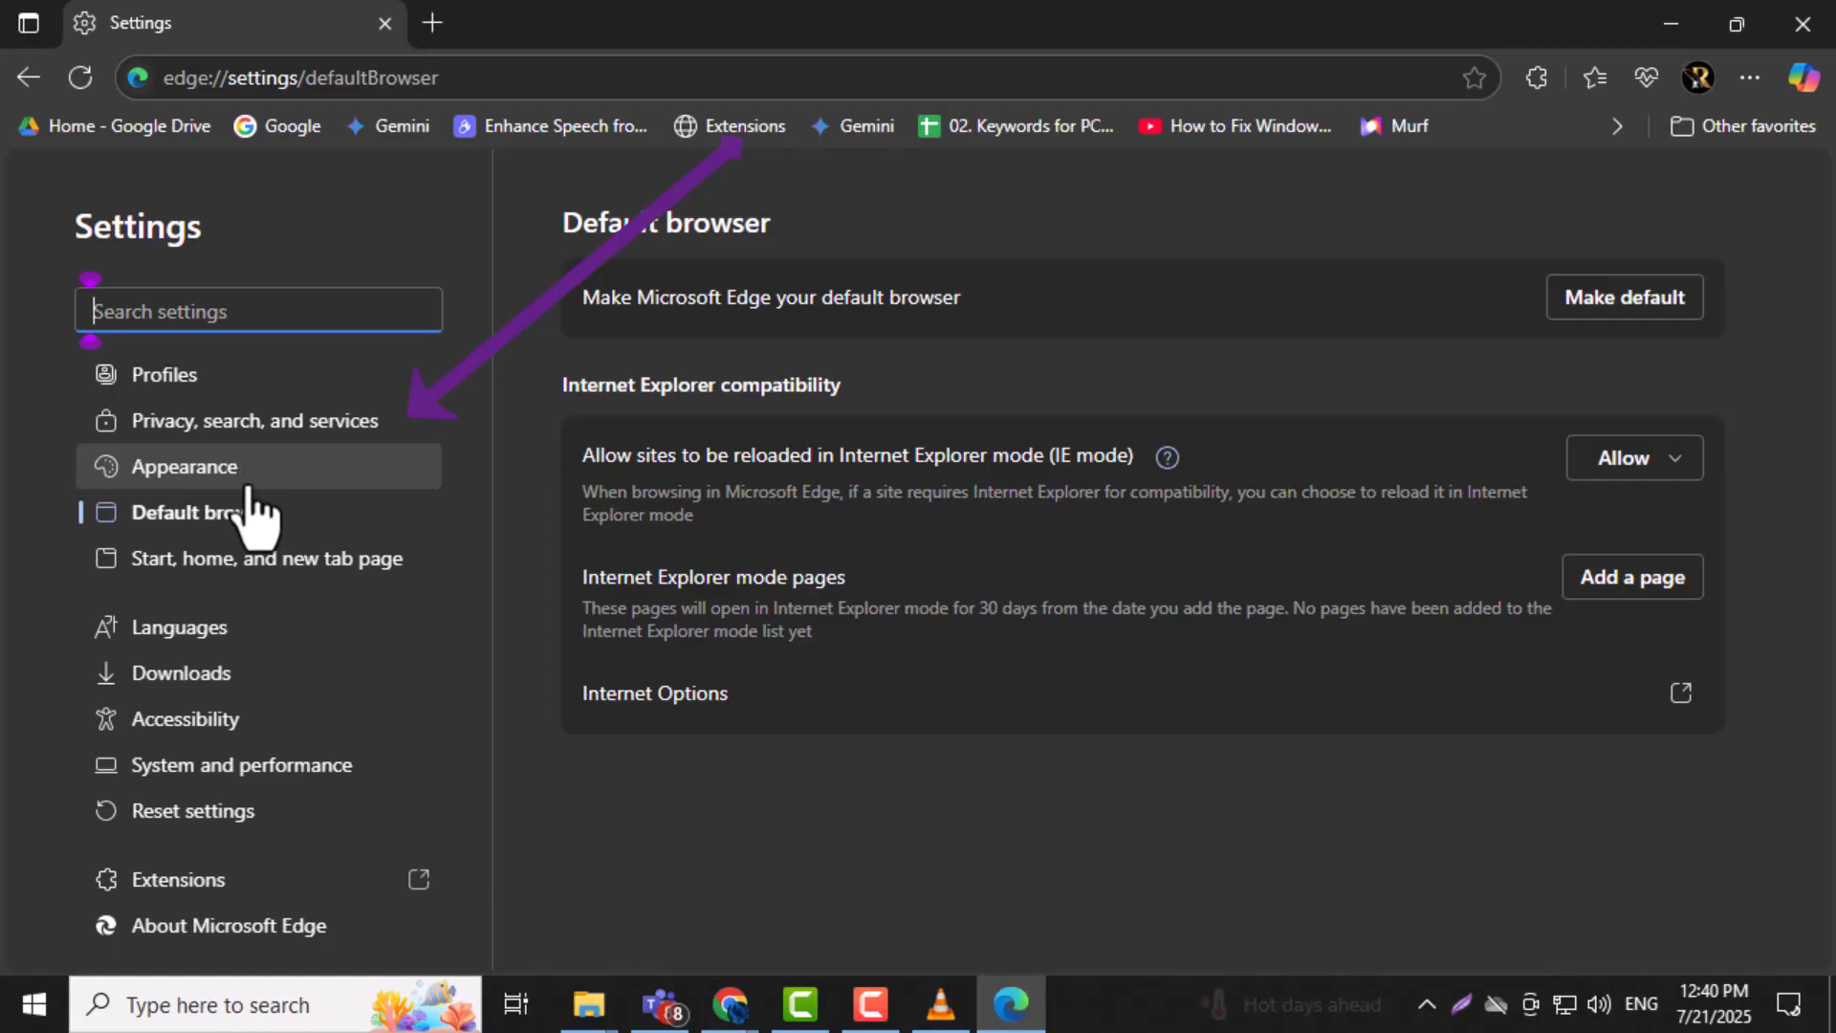
# Step: Show the Appearance settings scrolled down to Other appearance settings
pyautogui.click(184, 466)
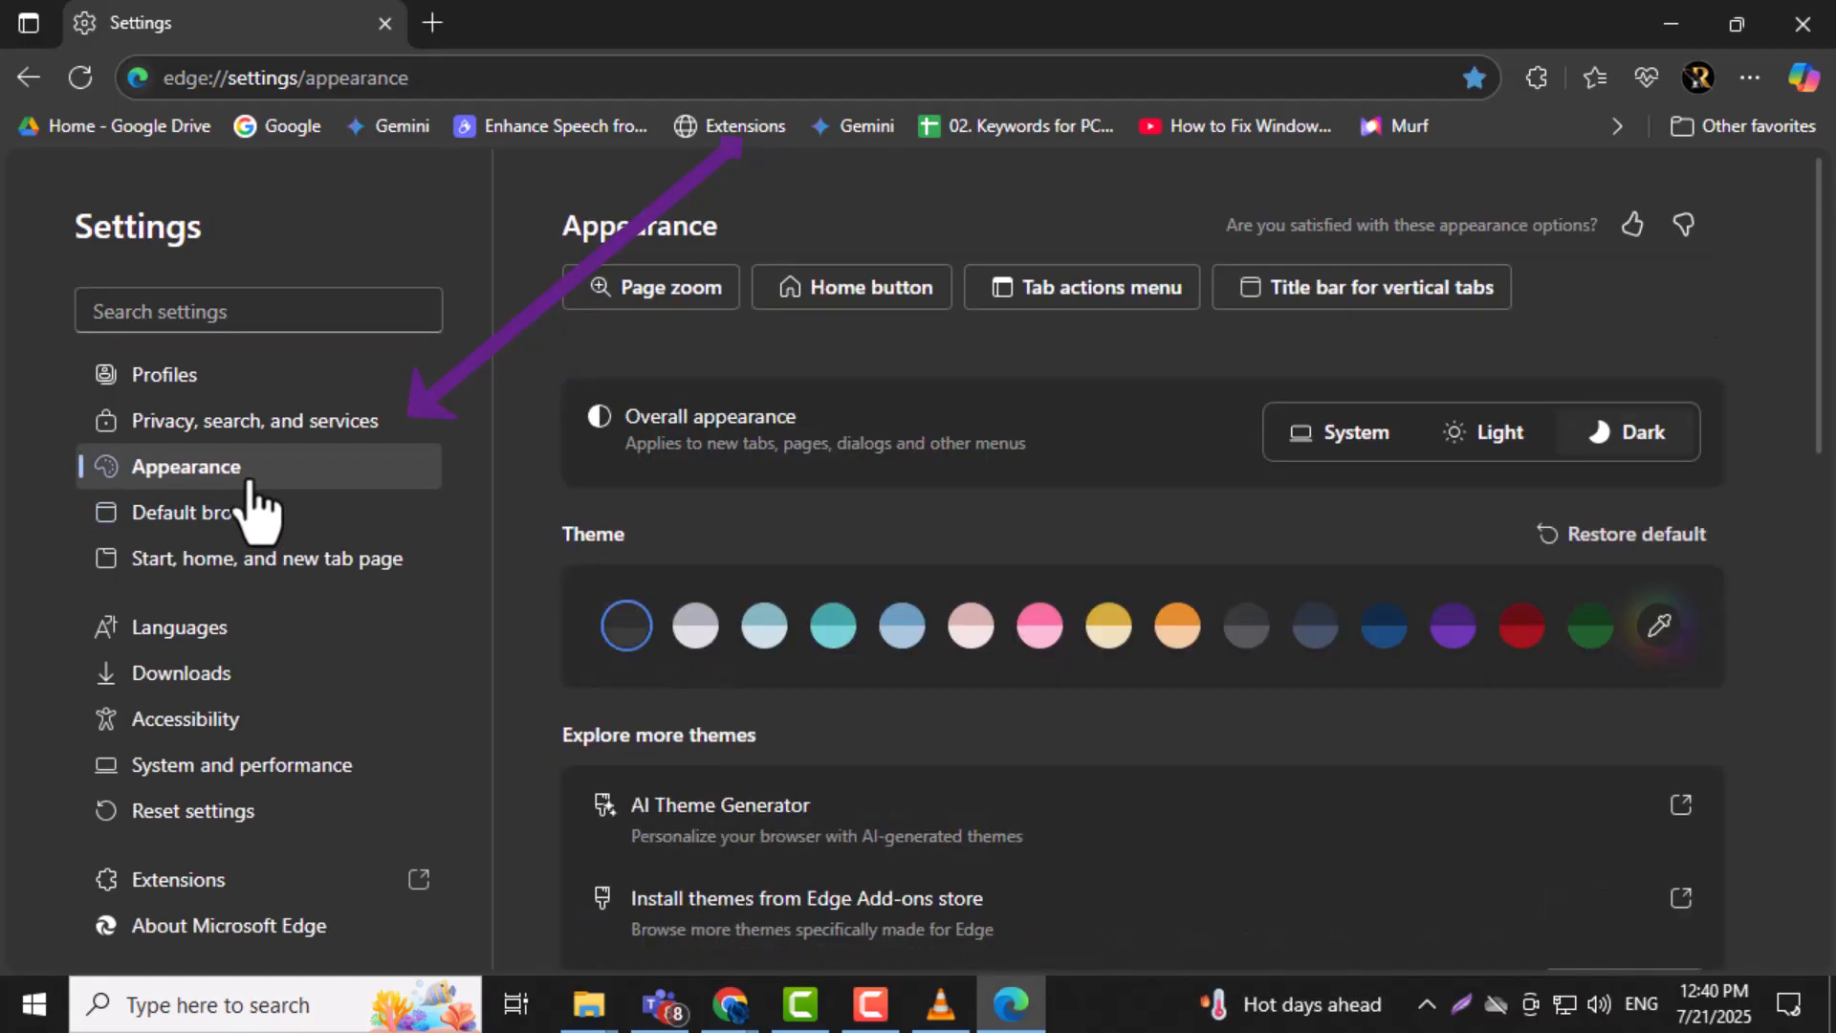
pyautogui.scroll(-3)
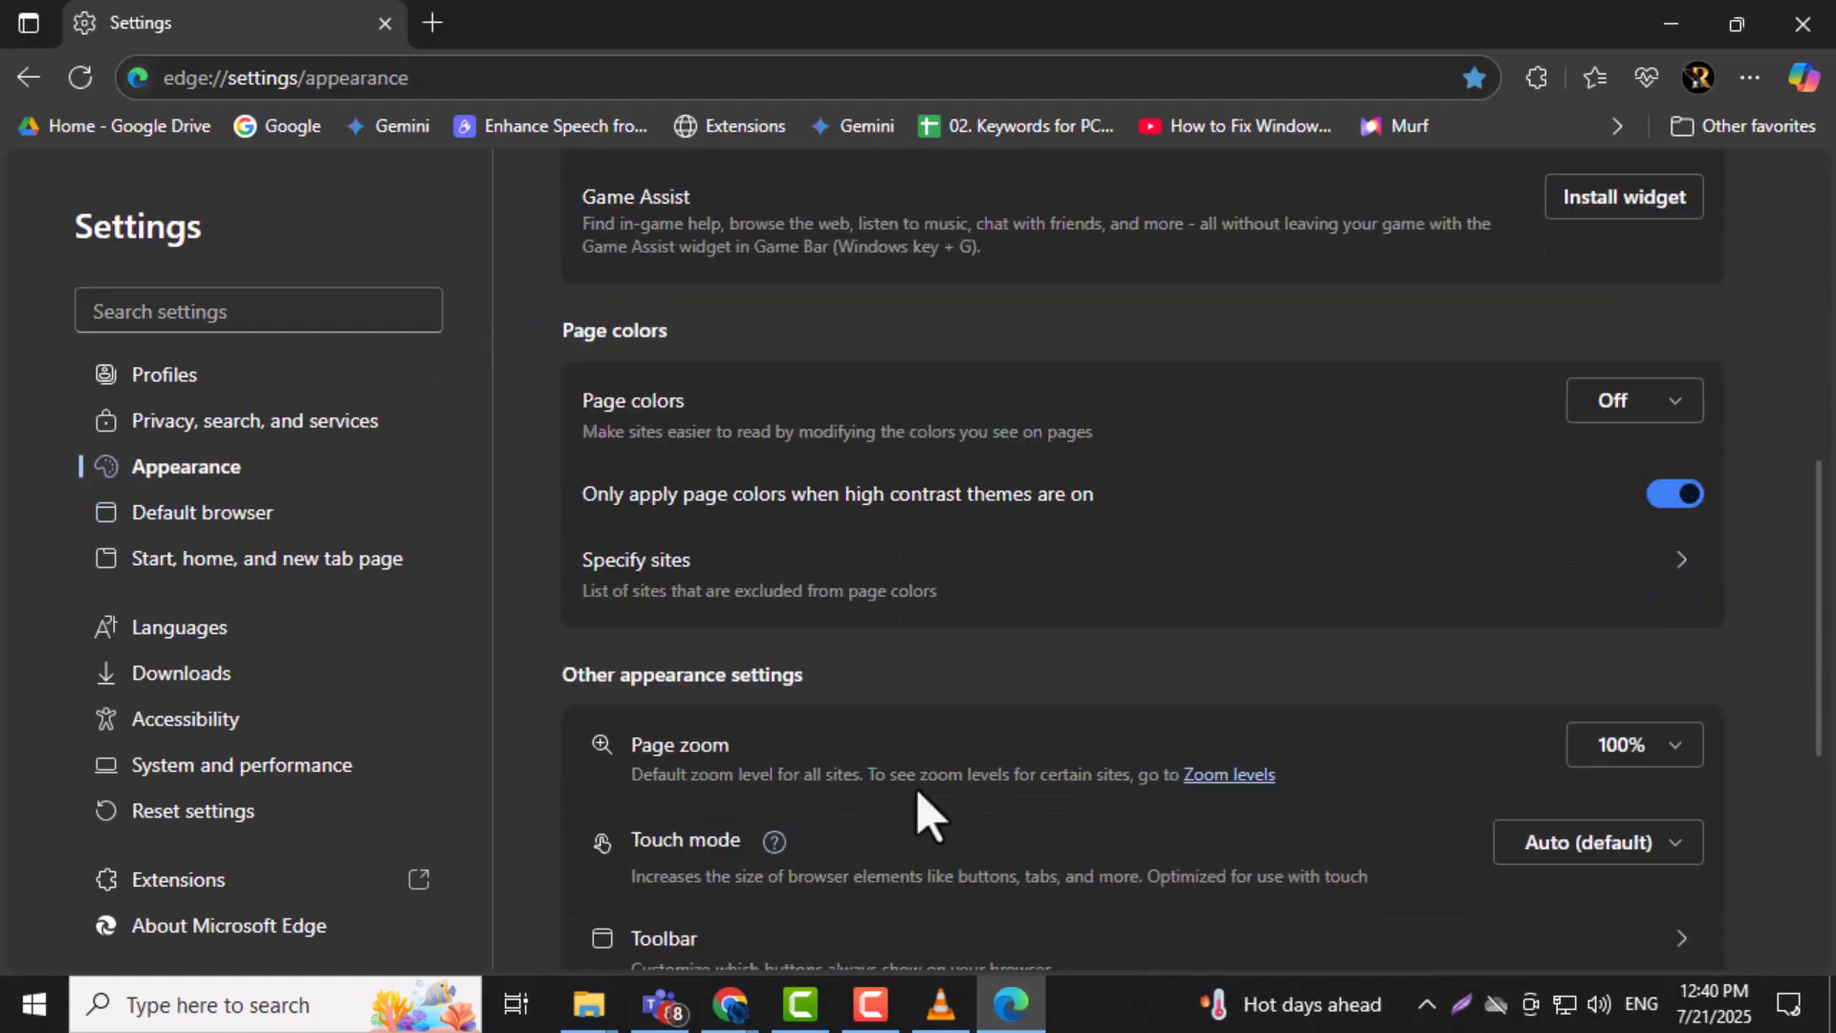
pyautogui.scroll(-3)
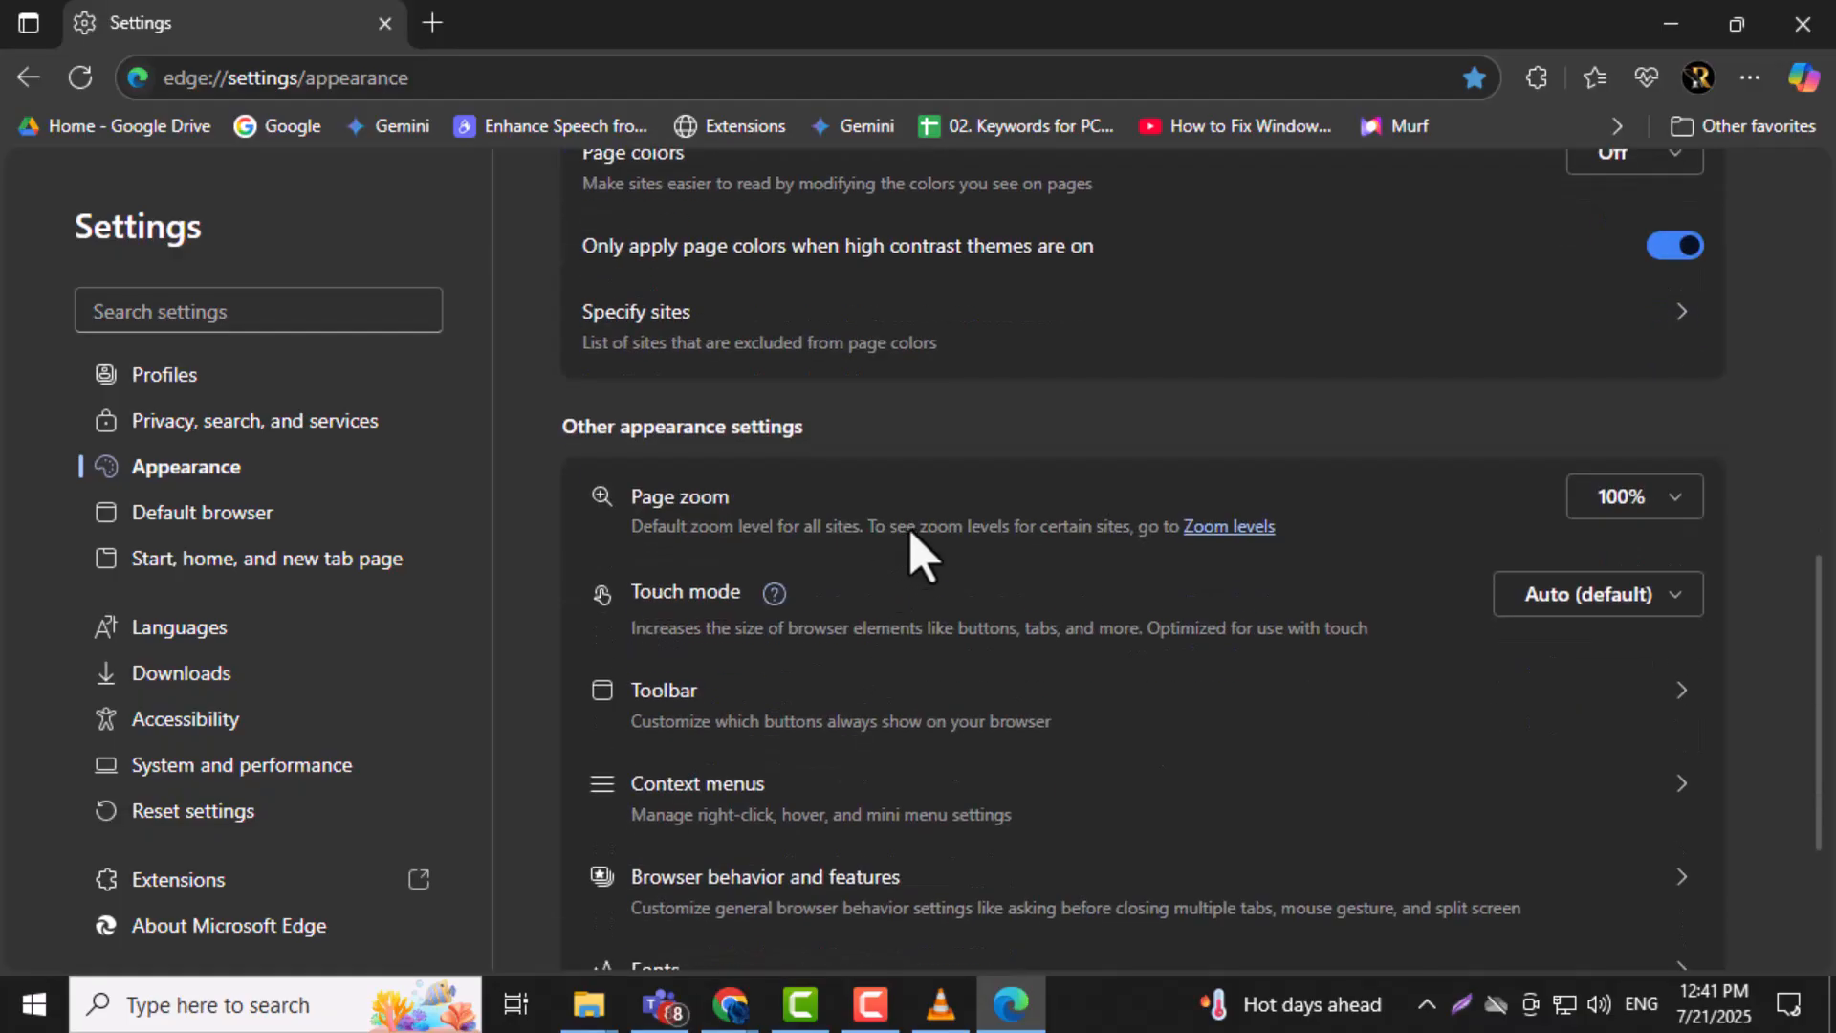
# Step: Switch on the Internet Explorer mode (IE mode) button in Toolbar appearance settings
pyautogui.click(663, 690)
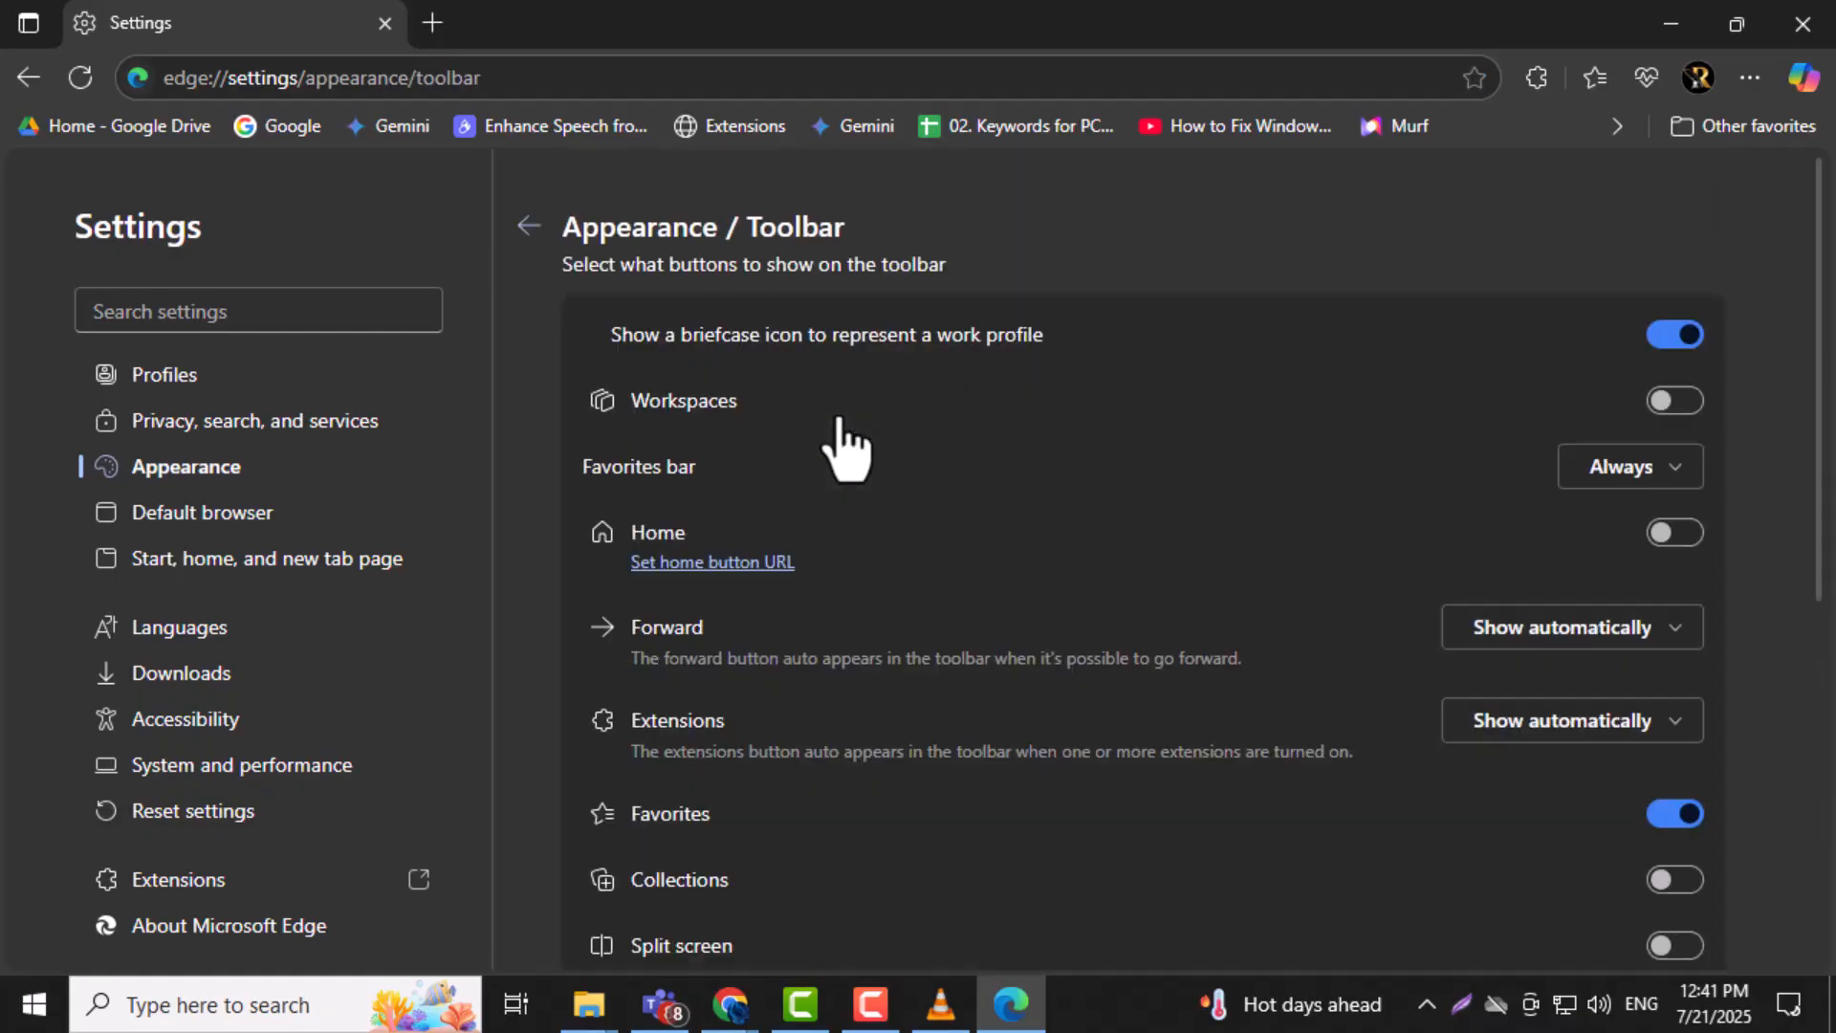
pyautogui.scroll(-3)
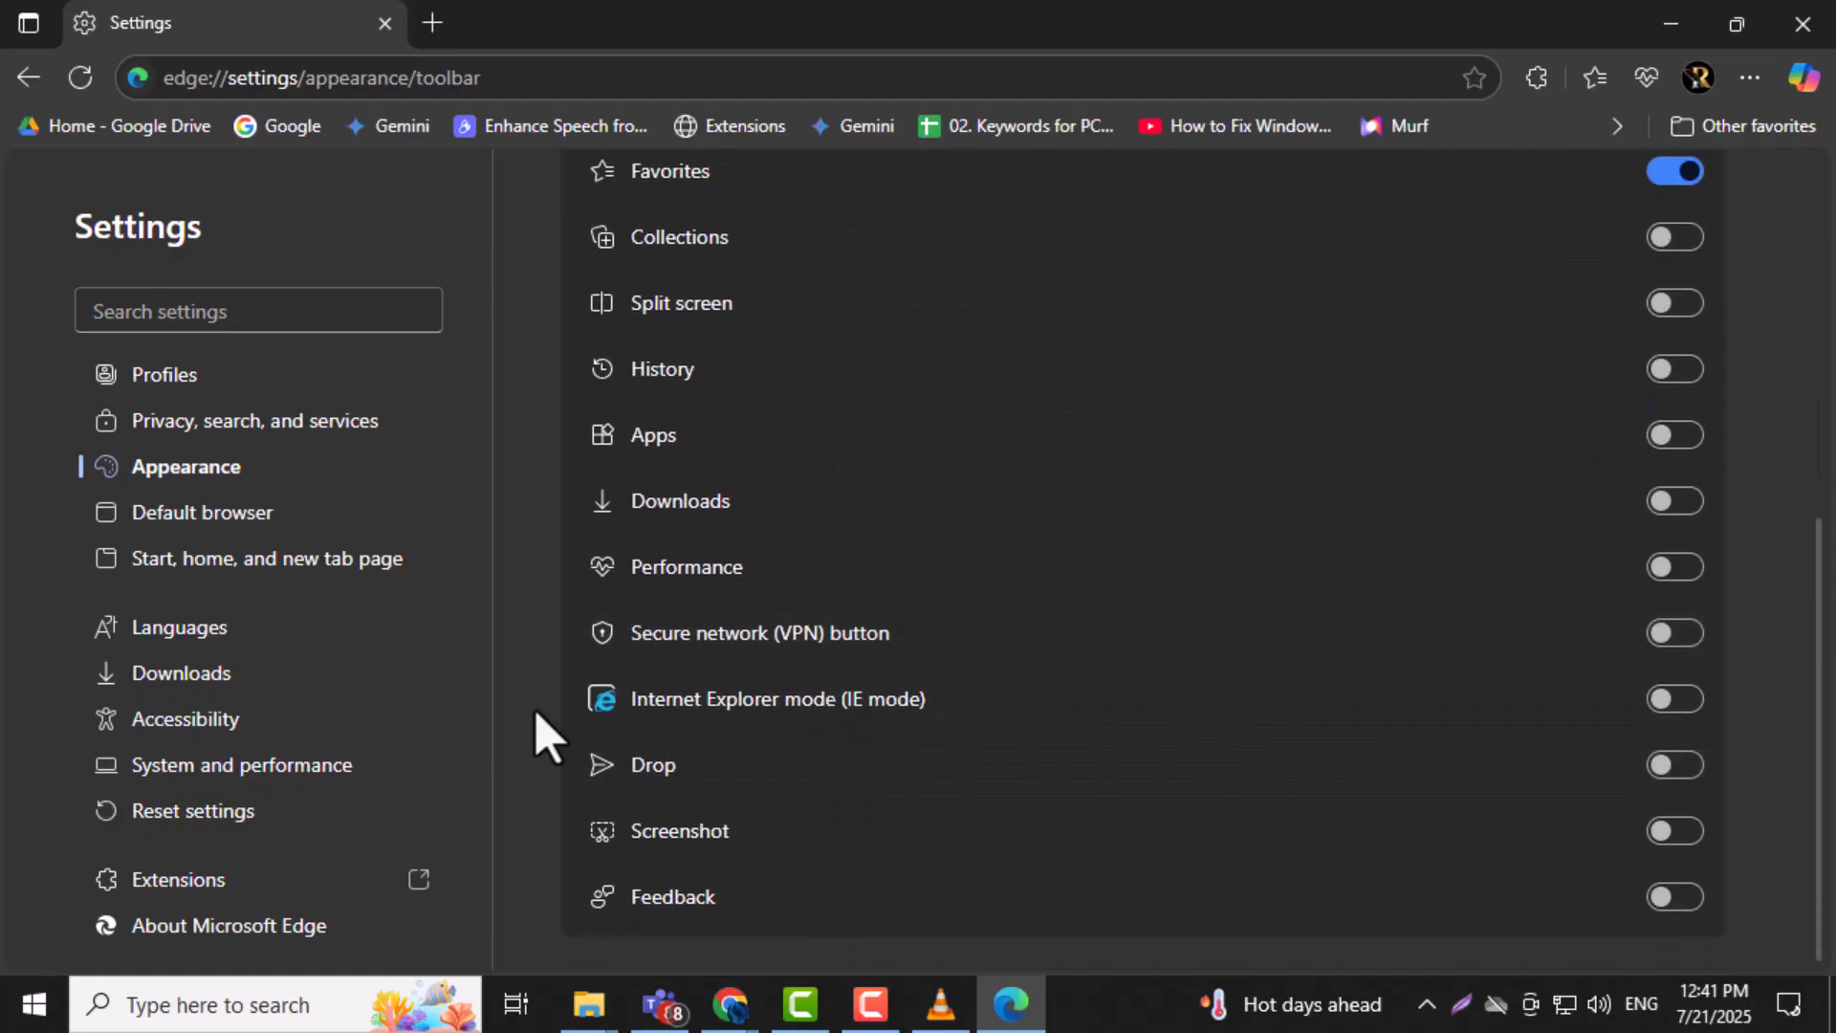
pyautogui.moveTo(805, 744)
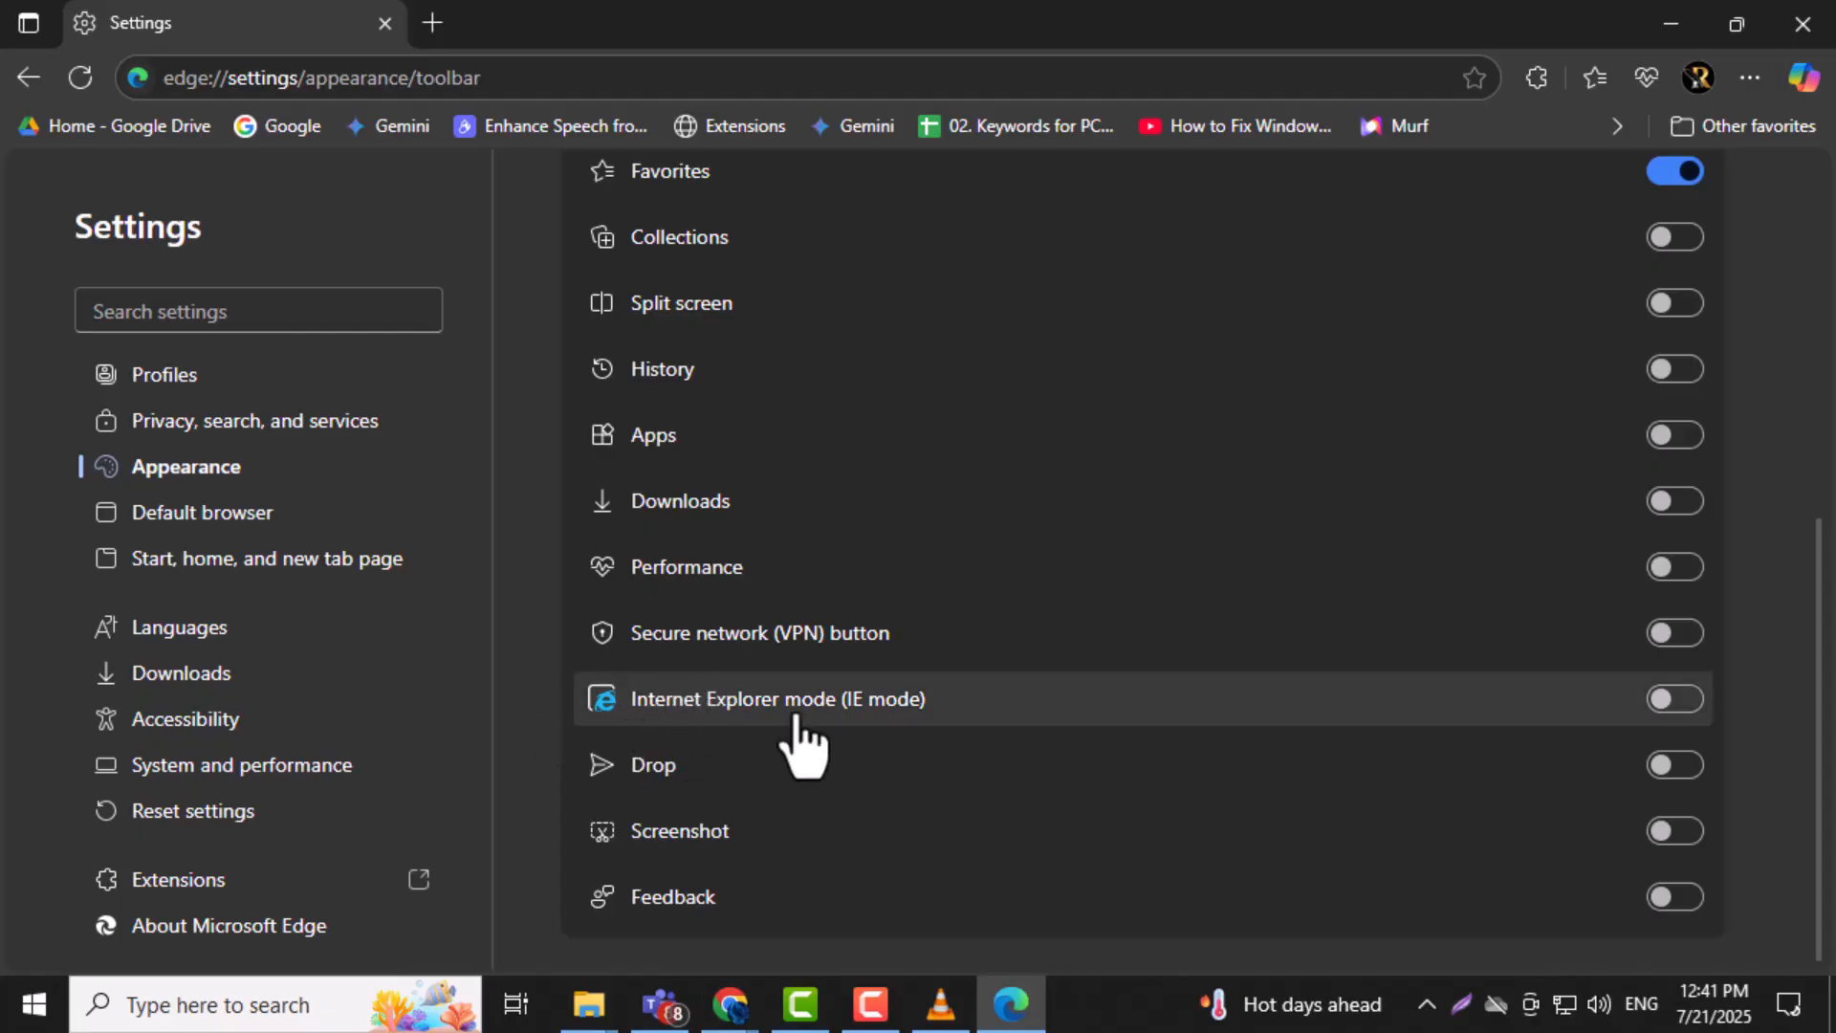
pyautogui.moveTo(767, 756)
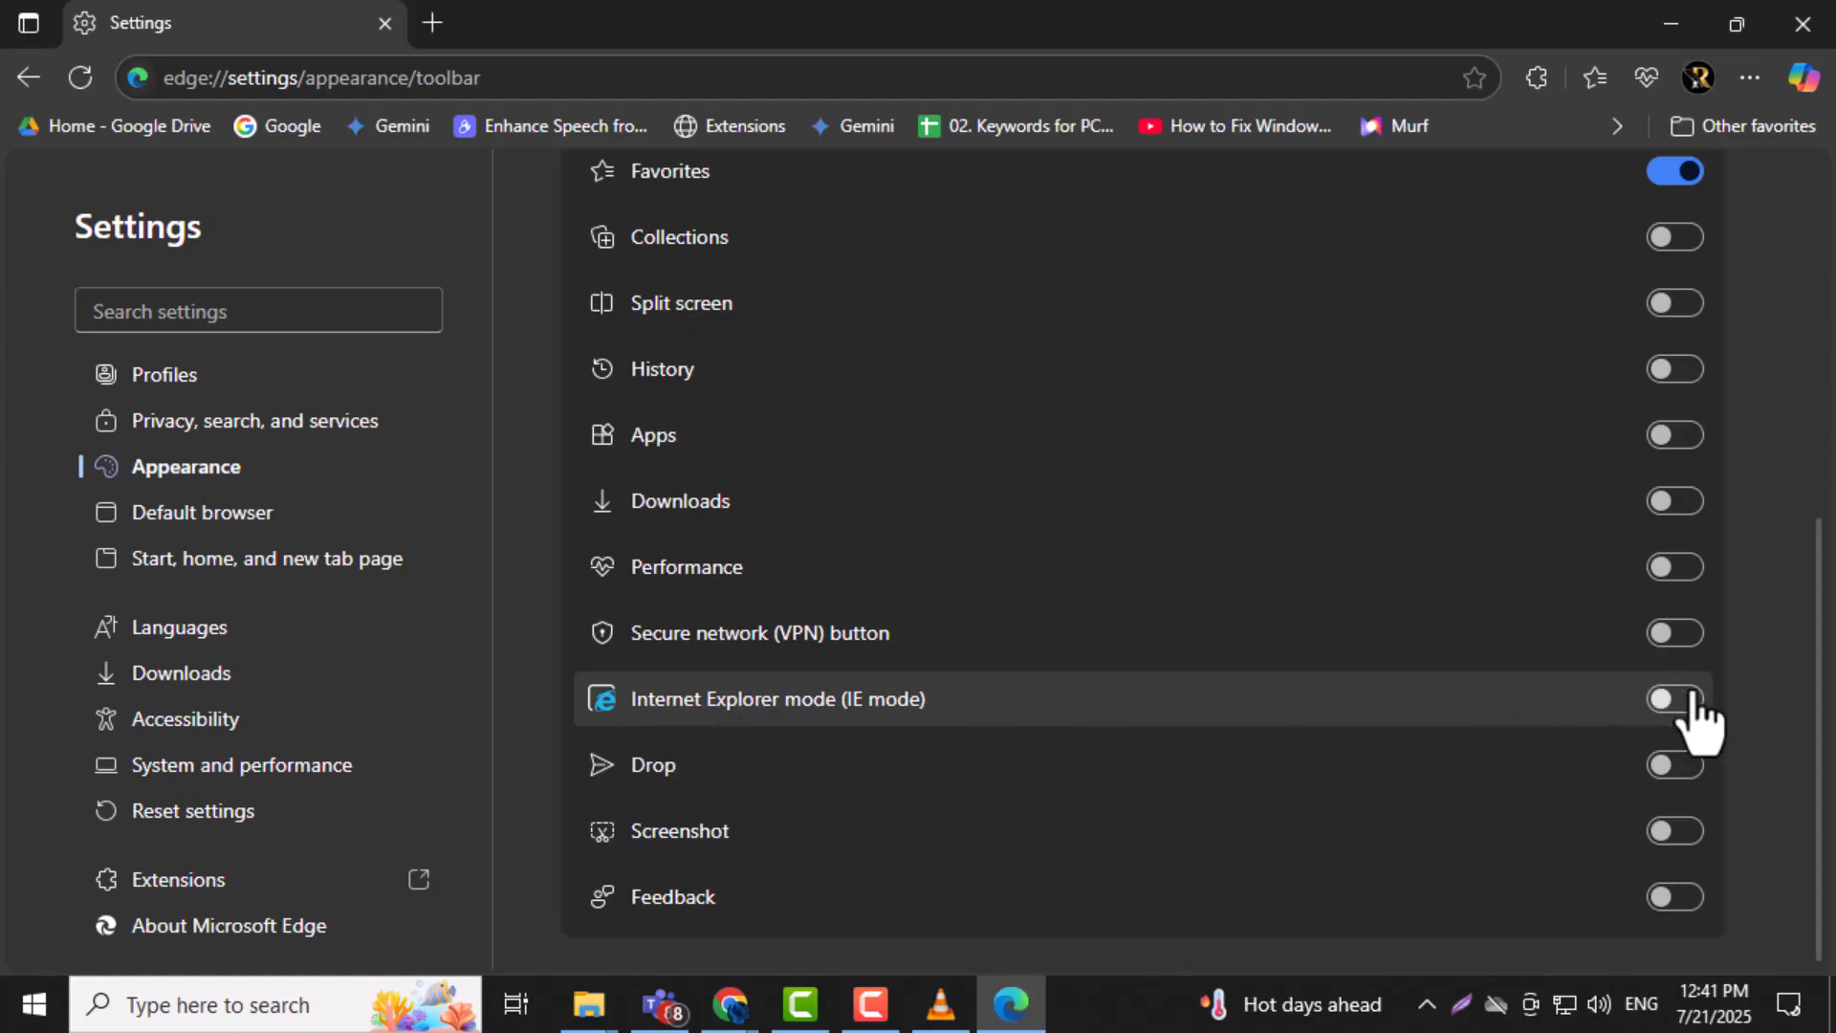
pyautogui.click(1674, 698)
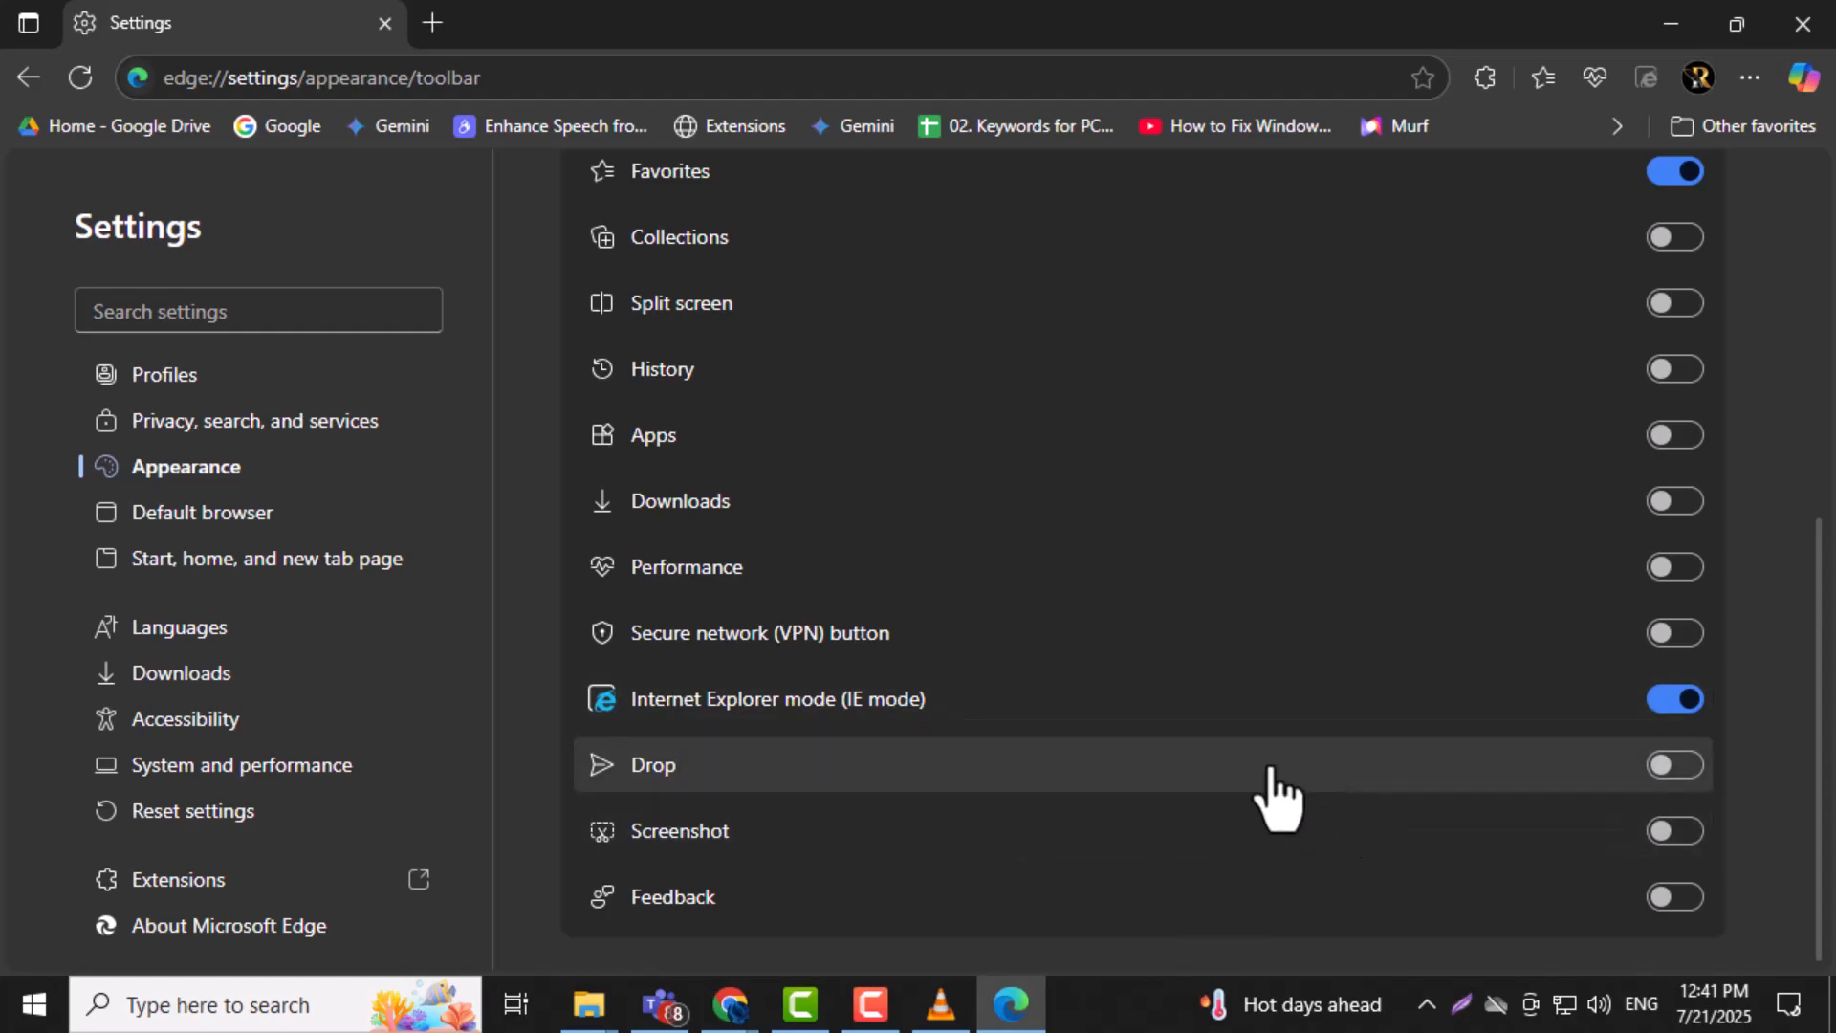
pyautogui.moveTo(759, 699)
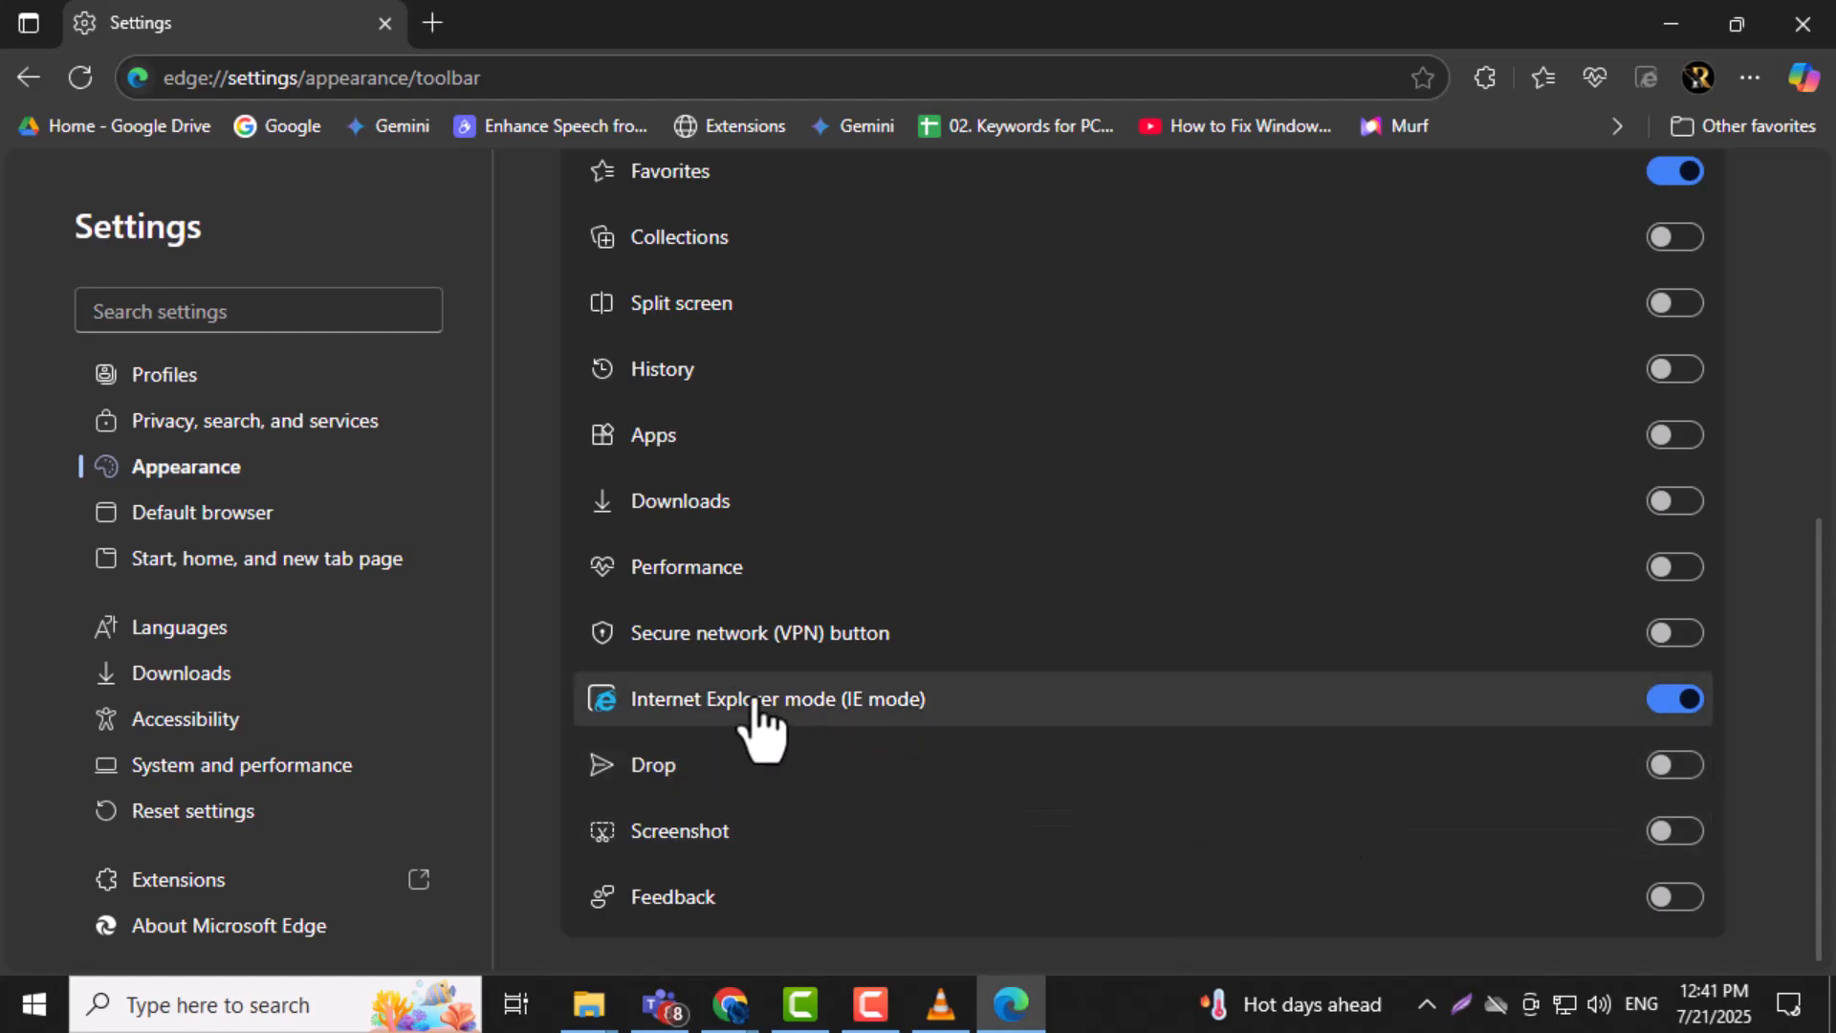
pyautogui.moveTo(432, 22)
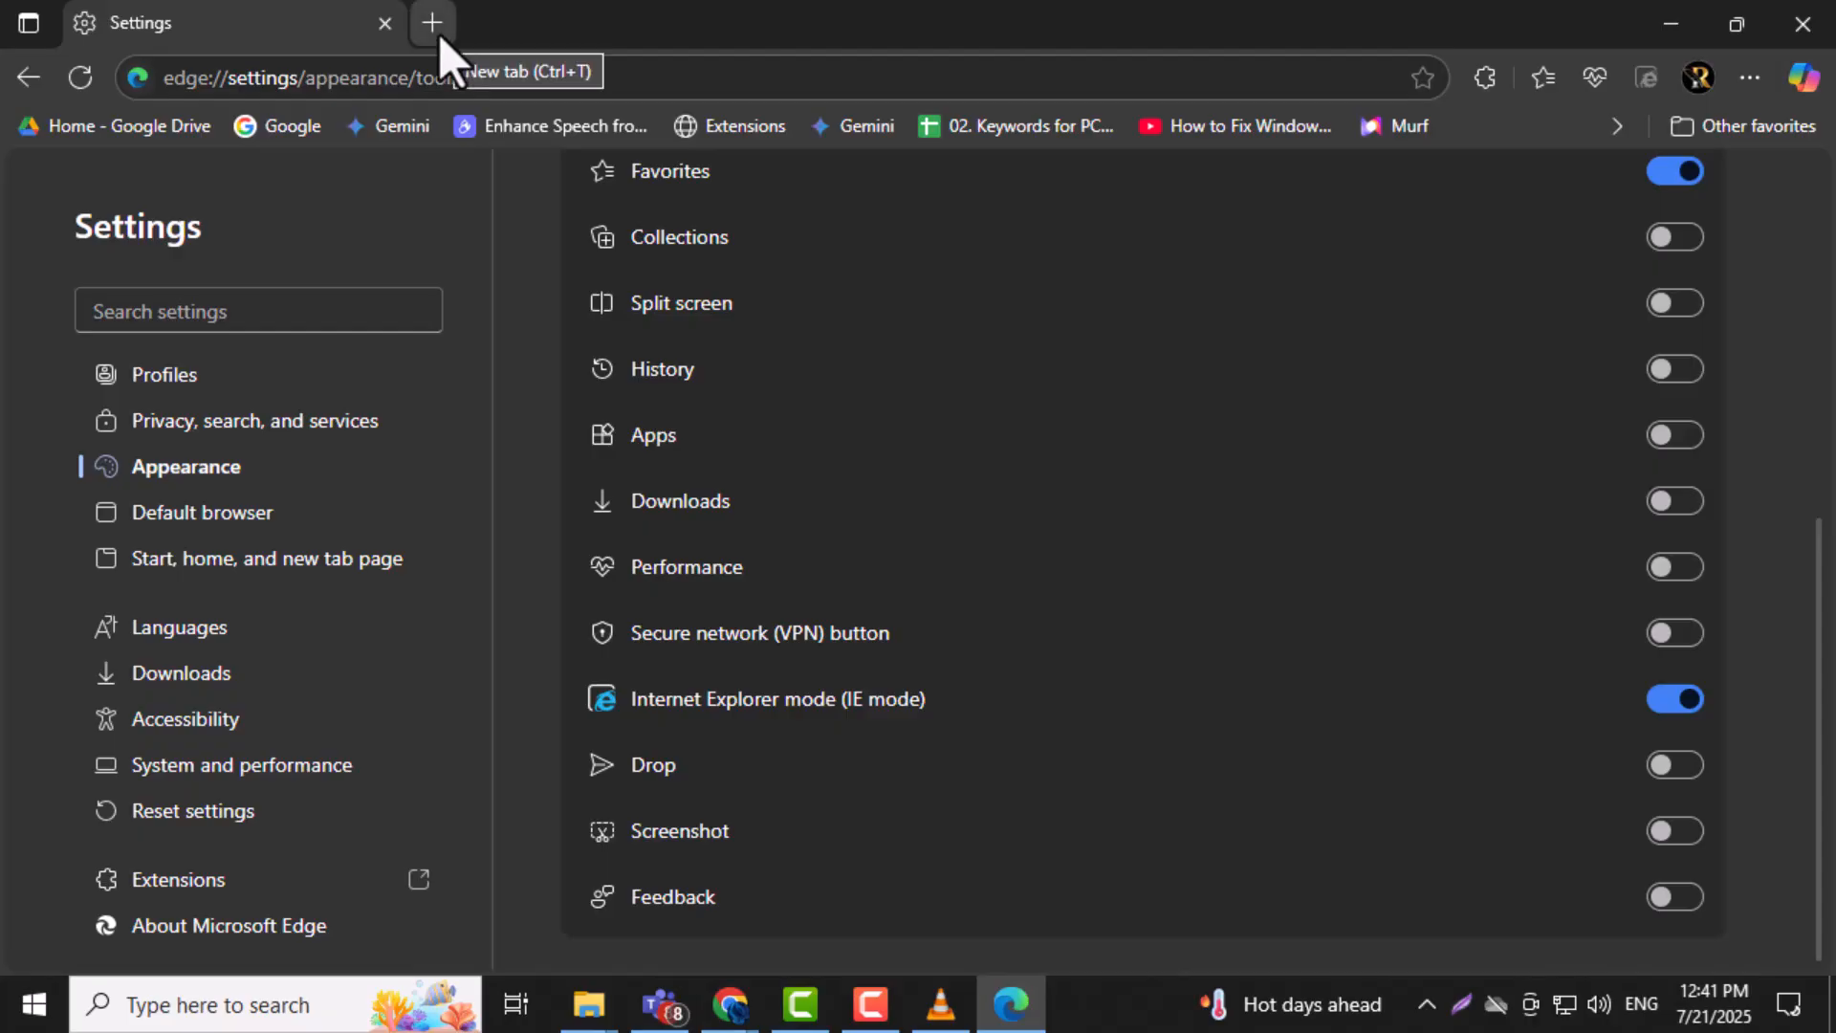
# Step: Open a new tab and confirm the IE mode icon shows in the toolbar
pyautogui.click(432, 22)
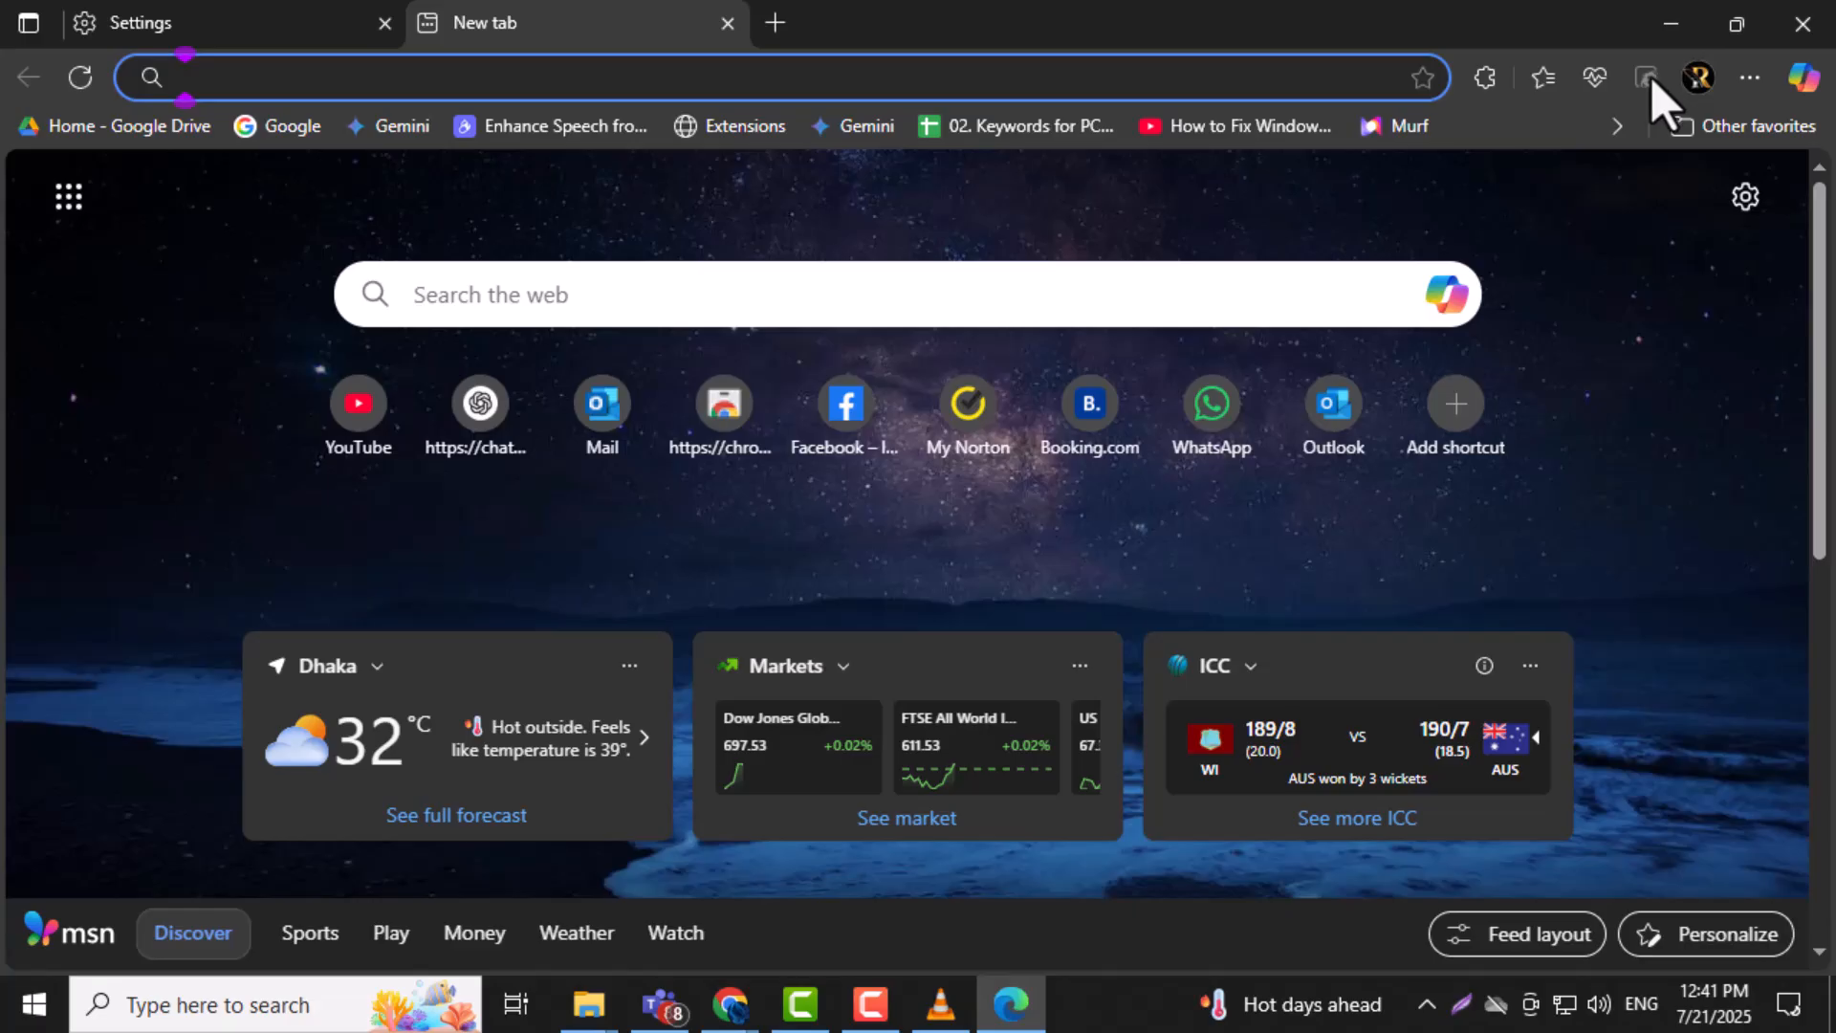
pyautogui.moveTo(1648, 78)
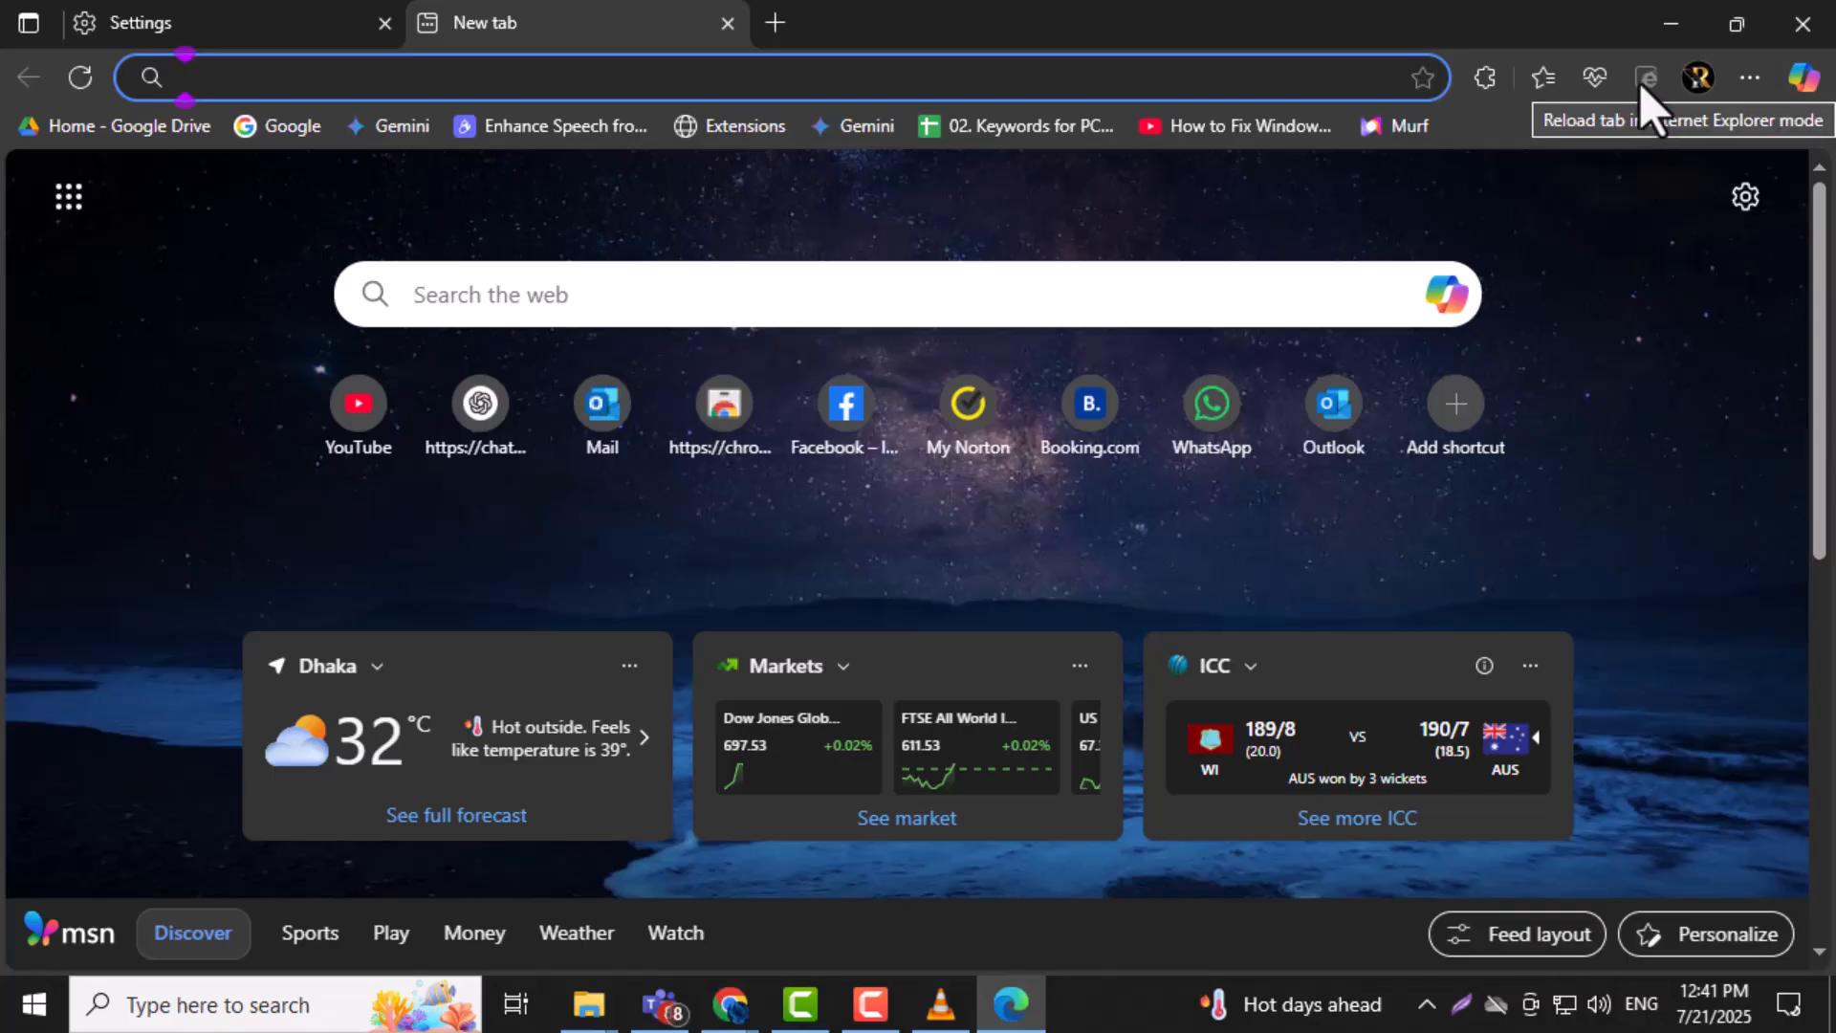